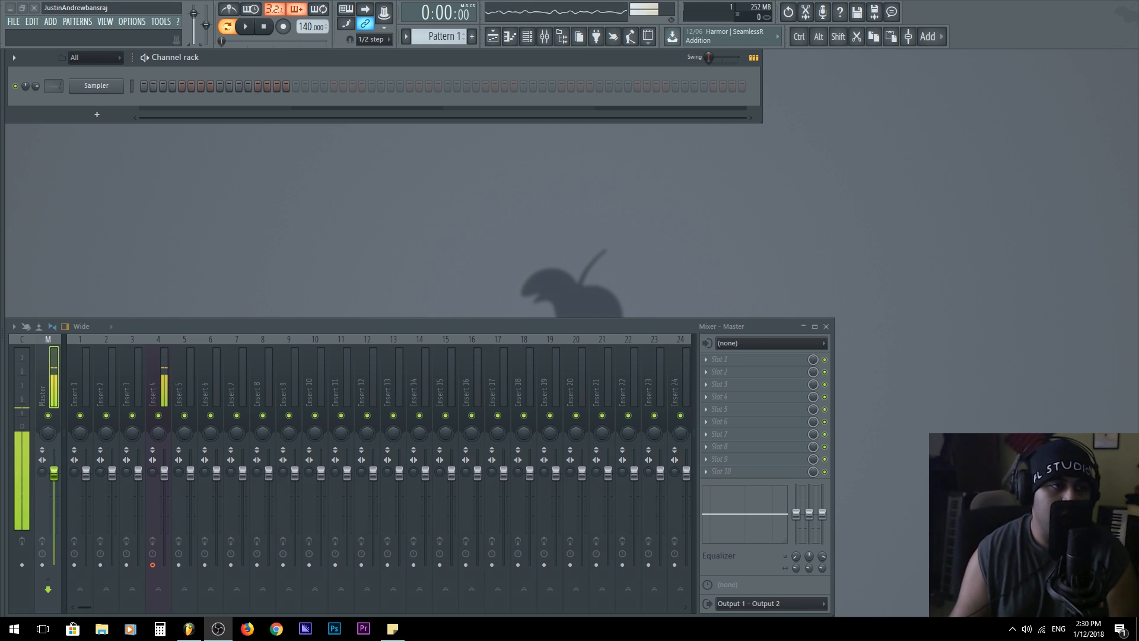
pyautogui.moveTo(3, 183)
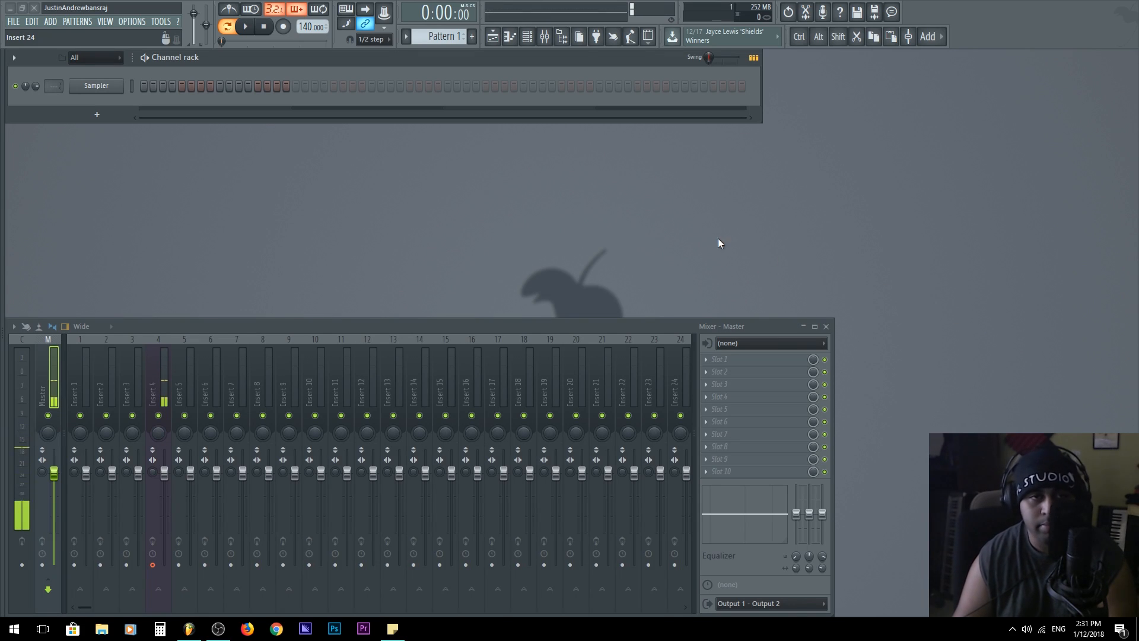
pyautogui.moveTo(498, 188)
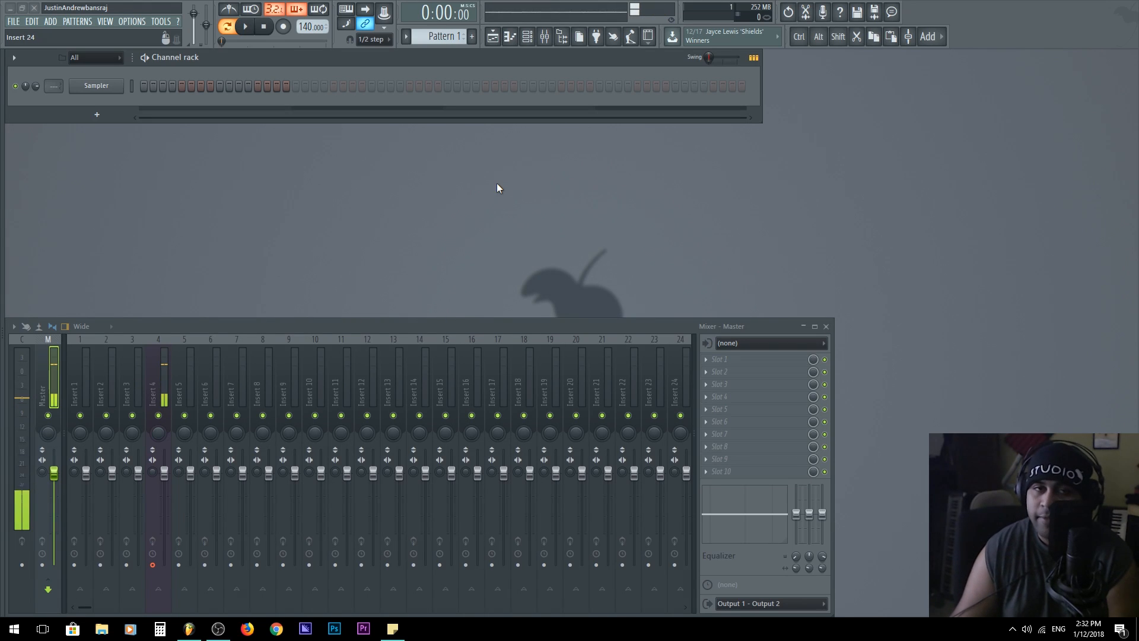
pyautogui.moveTo(530, 198)
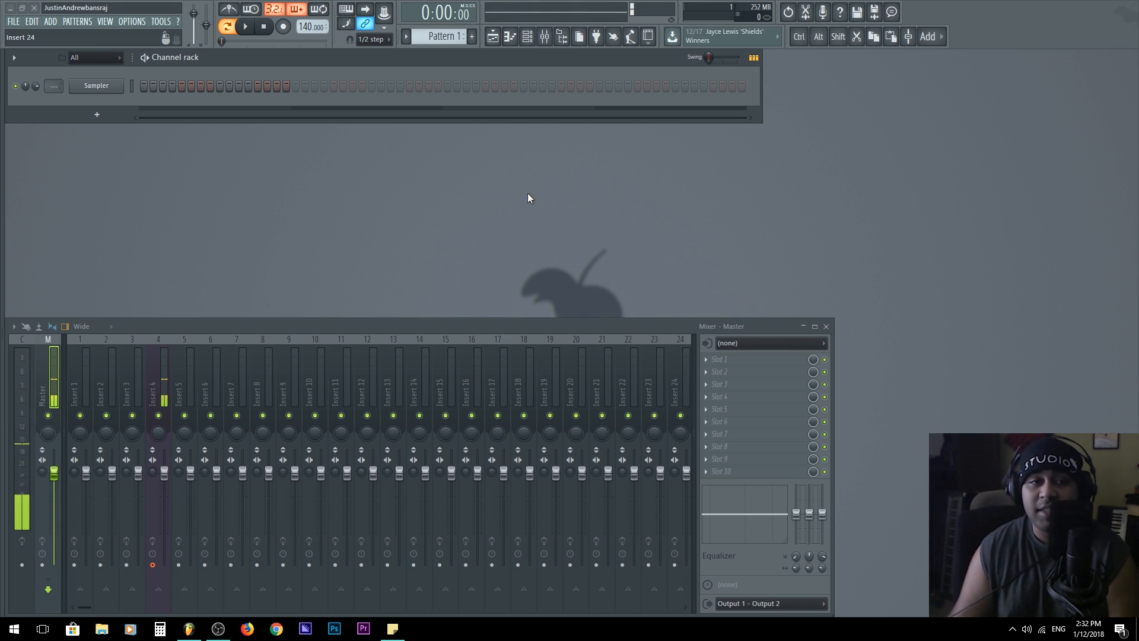
# Tap the project tempo in at 74 BPM via the tempo tapper and switch on the metronome
pyautogui.rightClick(312, 27)
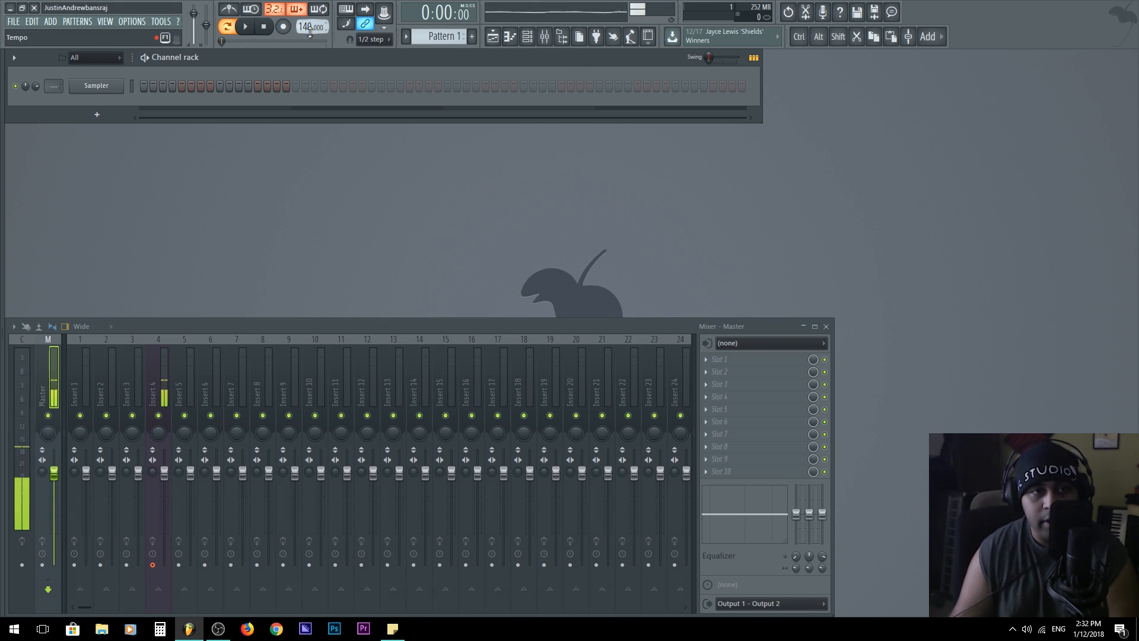
pyautogui.rightClick(312, 27)
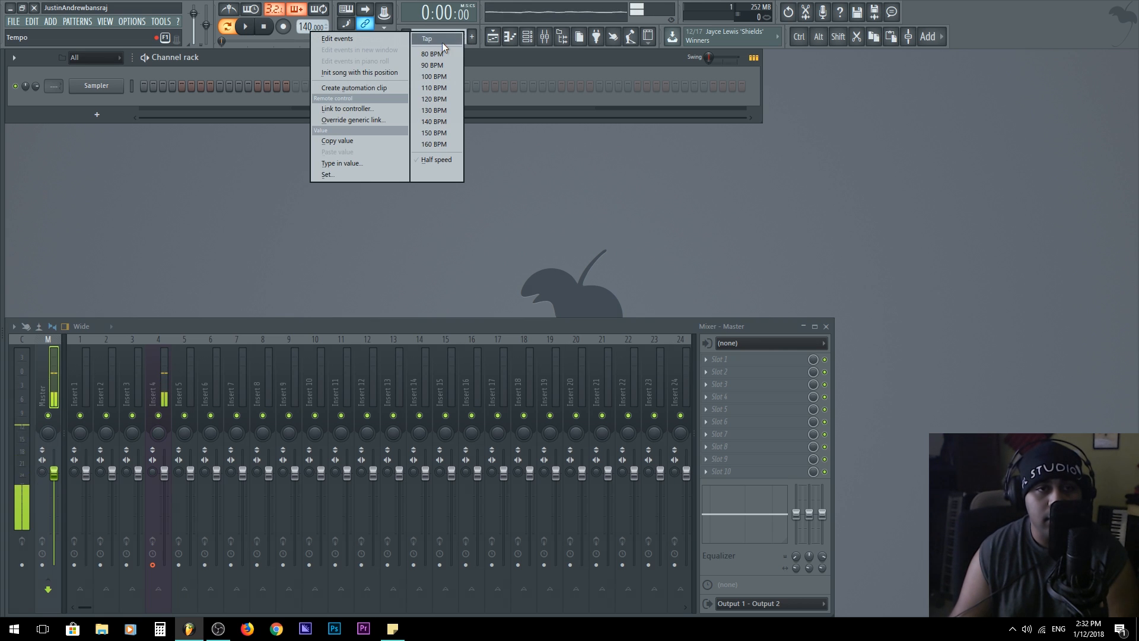
pyautogui.click(426, 38)
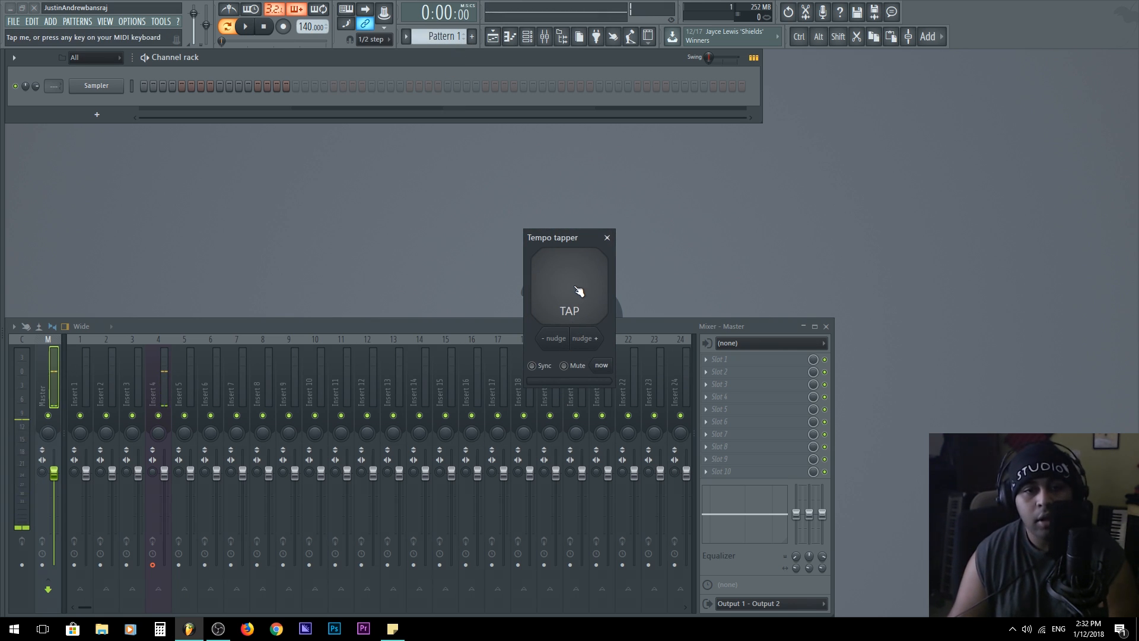
pyautogui.click(569, 290)
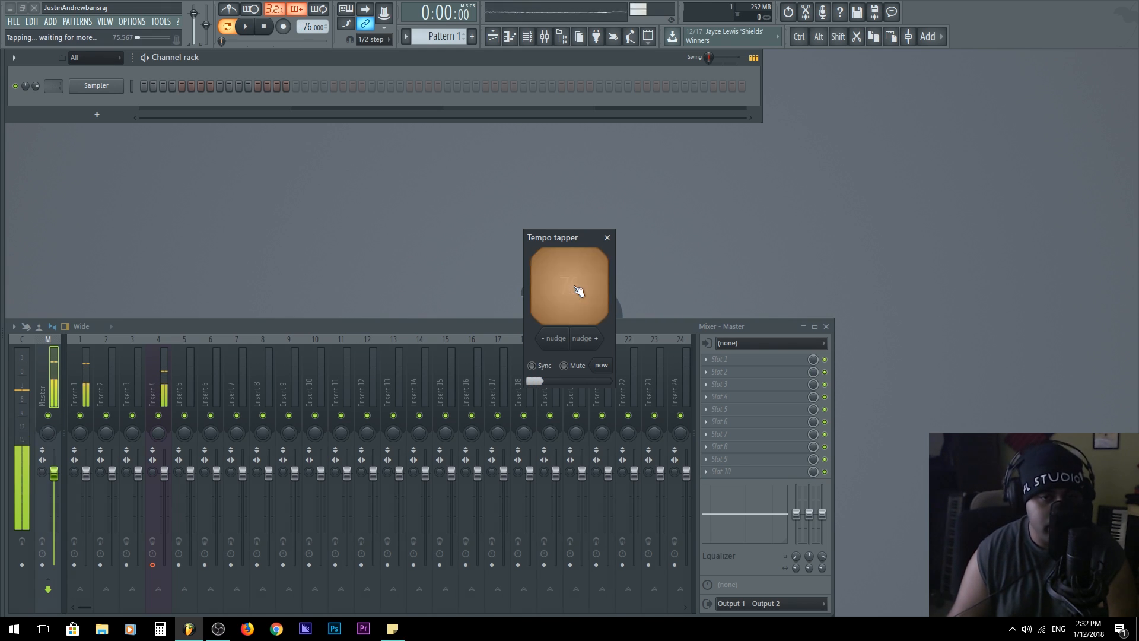
pyautogui.click(568, 286)
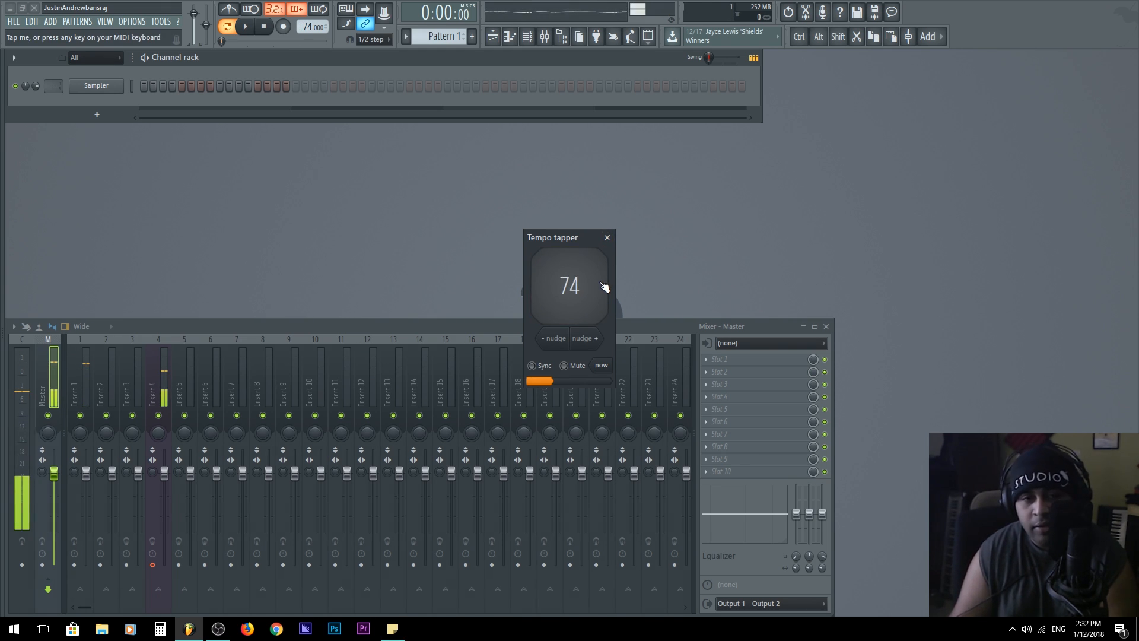
pyautogui.click(608, 238)
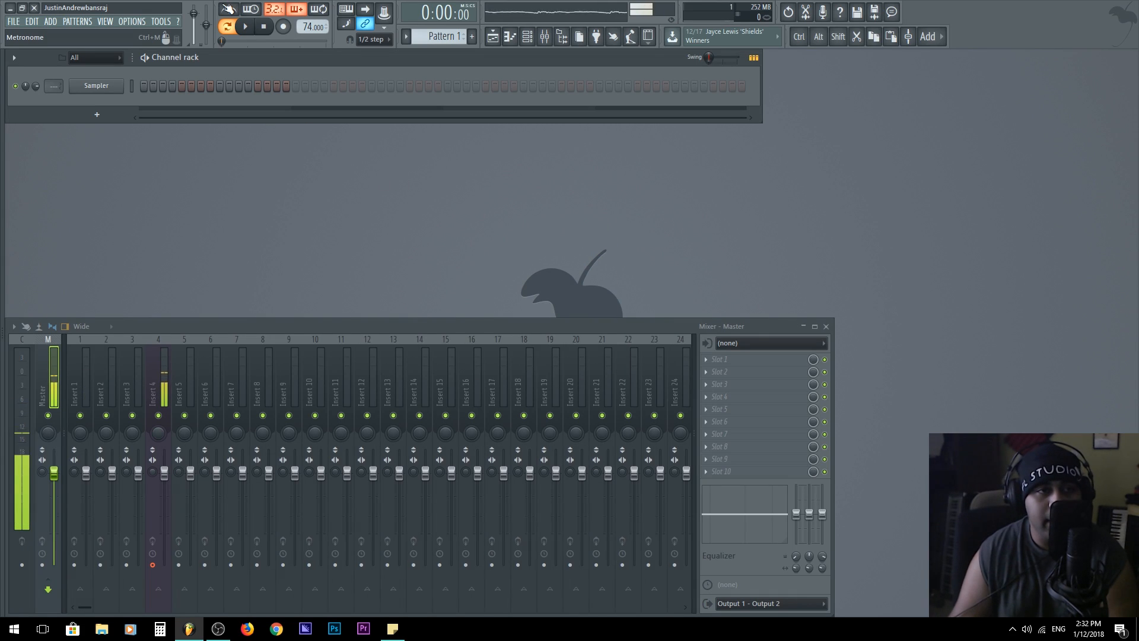
pyautogui.click(244, 26)
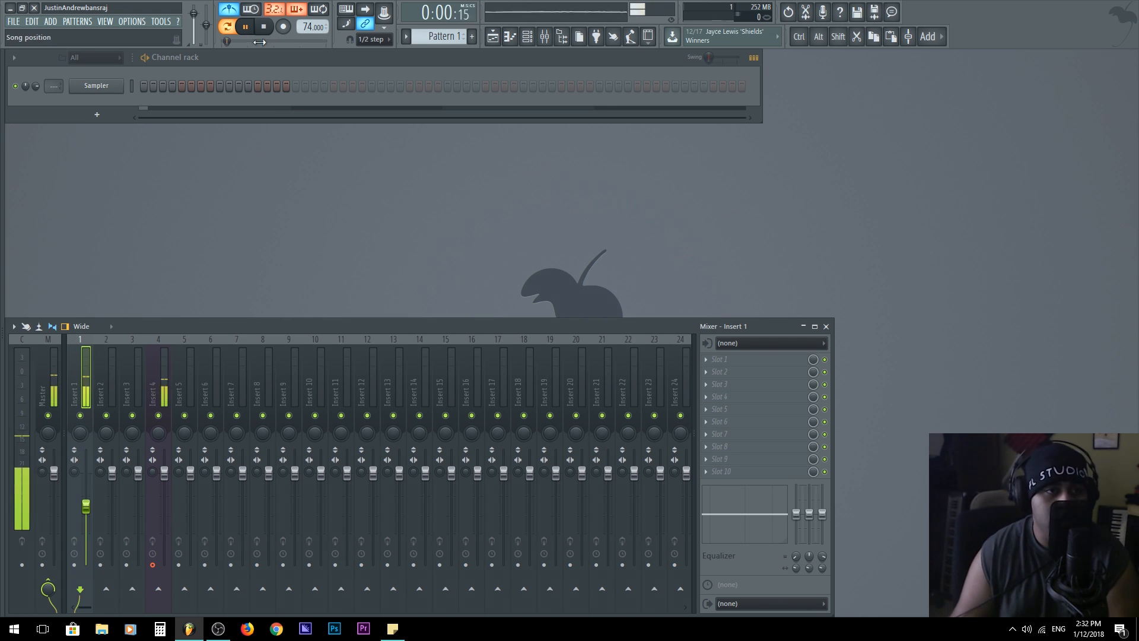
# Load Edison into an insert 4 FX slot, set it to record On Play and arm recording
pyautogui.click(244, 26)
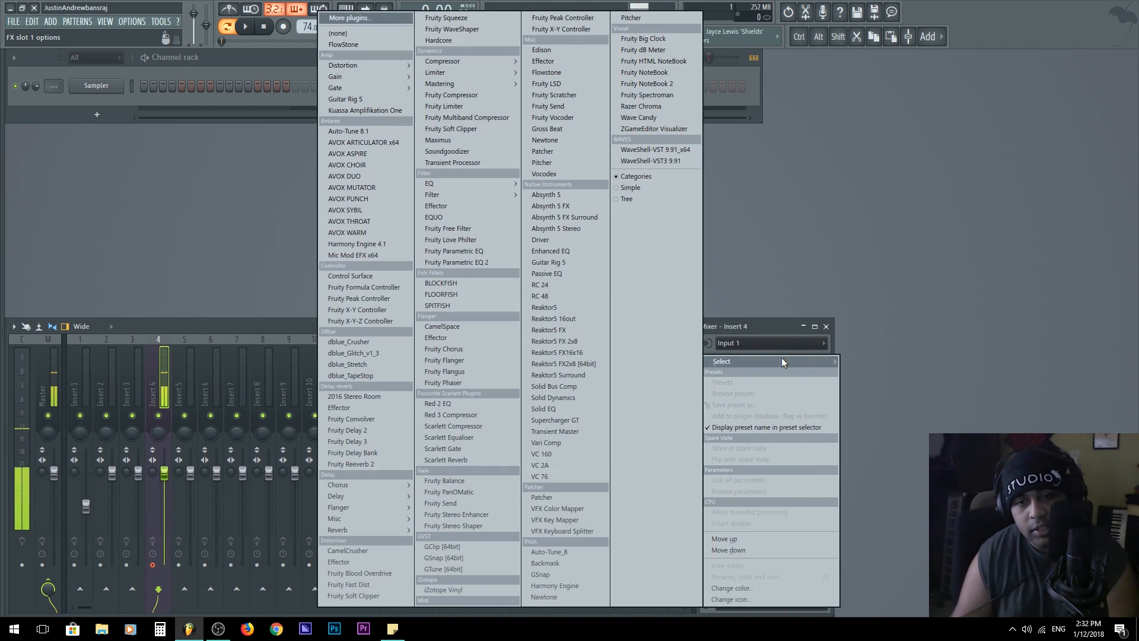
pyautogui.click(541, 50)
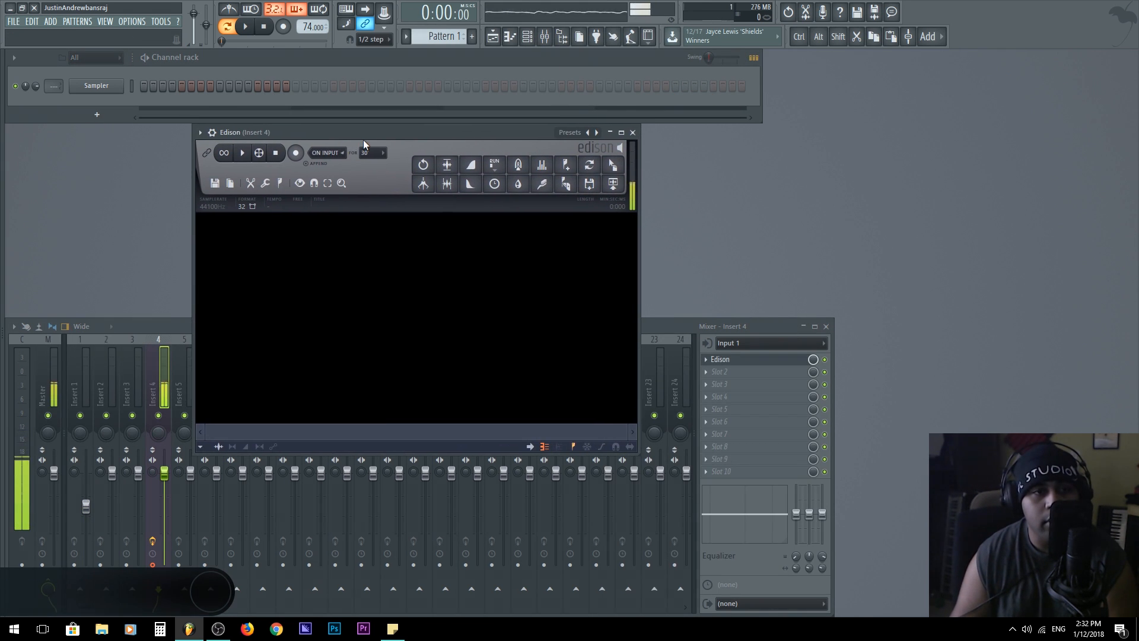
pyautogui.click(370, 153)
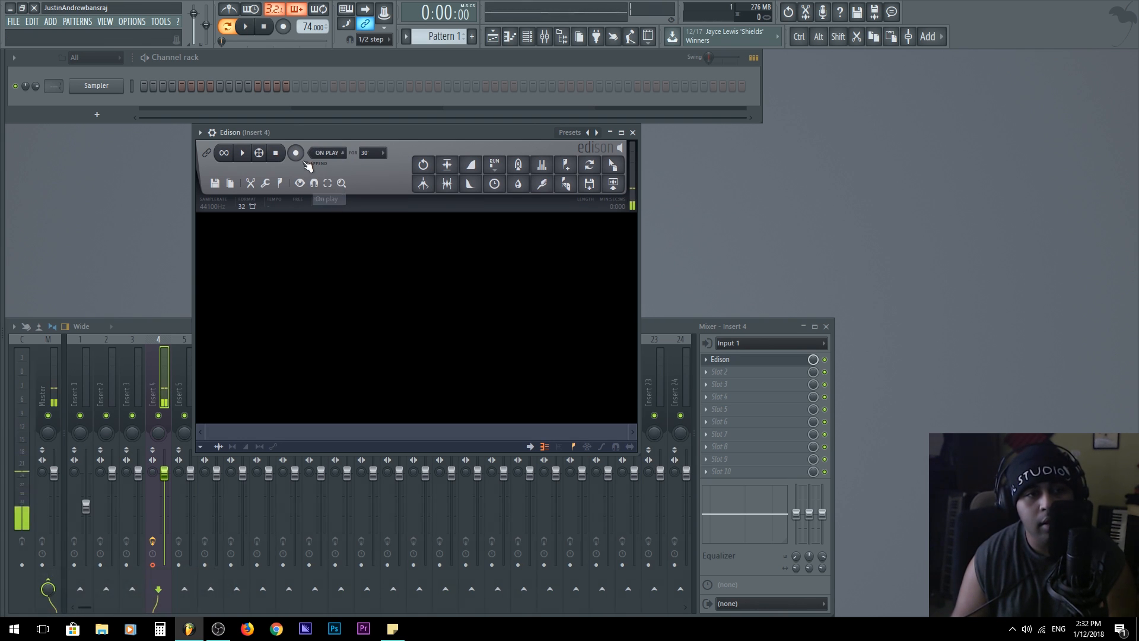
pyautogui.click(296, 154)
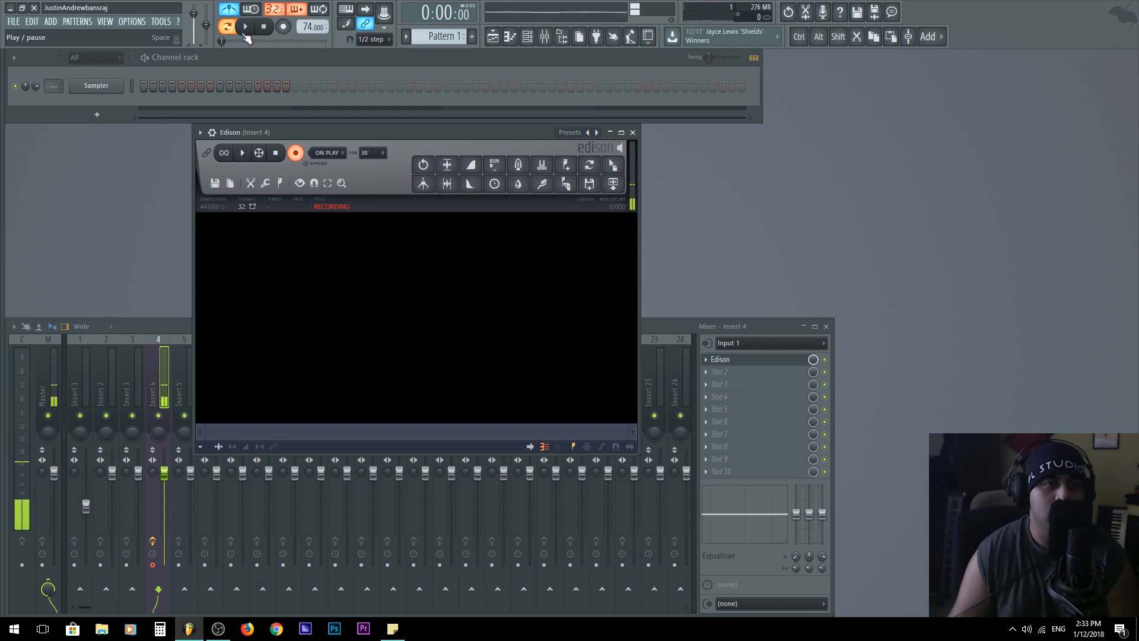
# Record a vocal reference over playback, then select the whole take and play it back
pyautogui.click(227, 27)
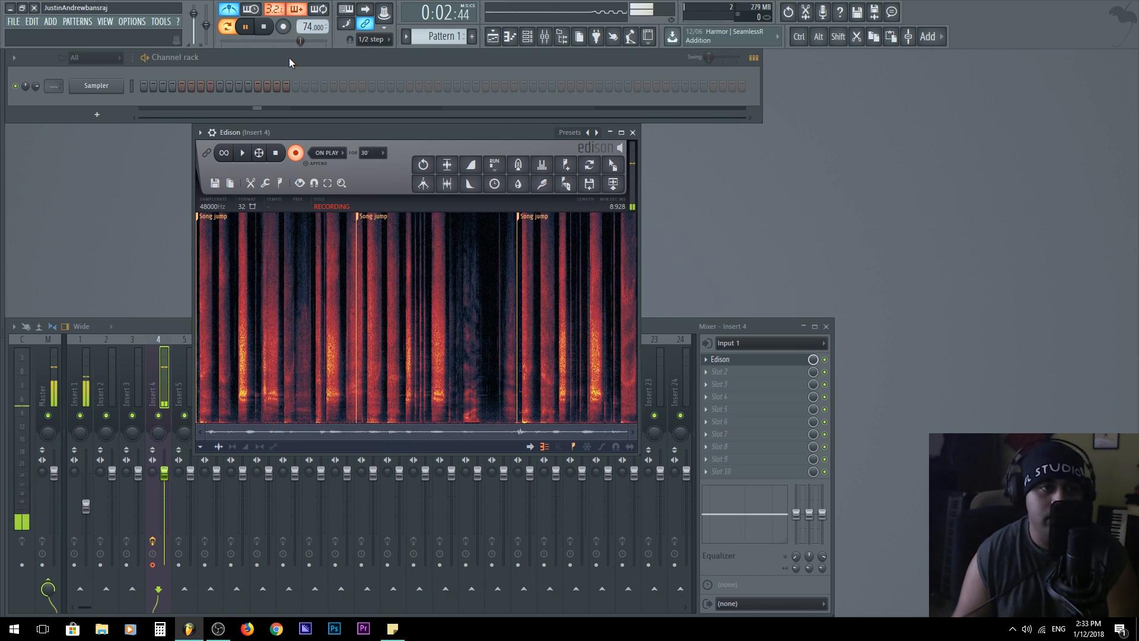
pyautogui.click(246, 28)
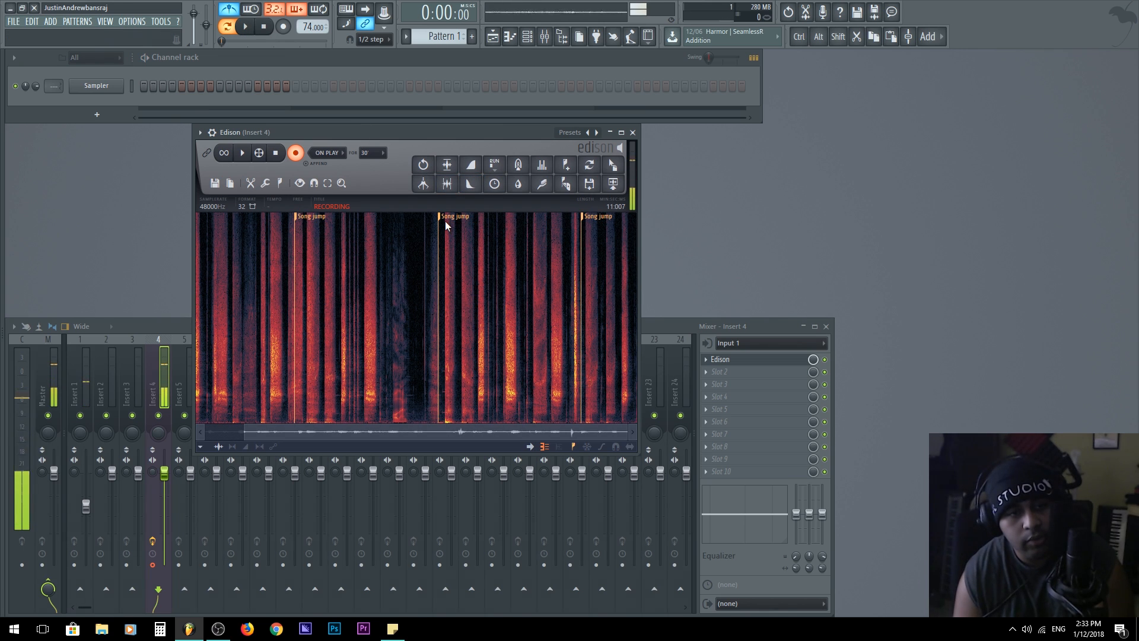
pyautogui.moveTo(438, 221)
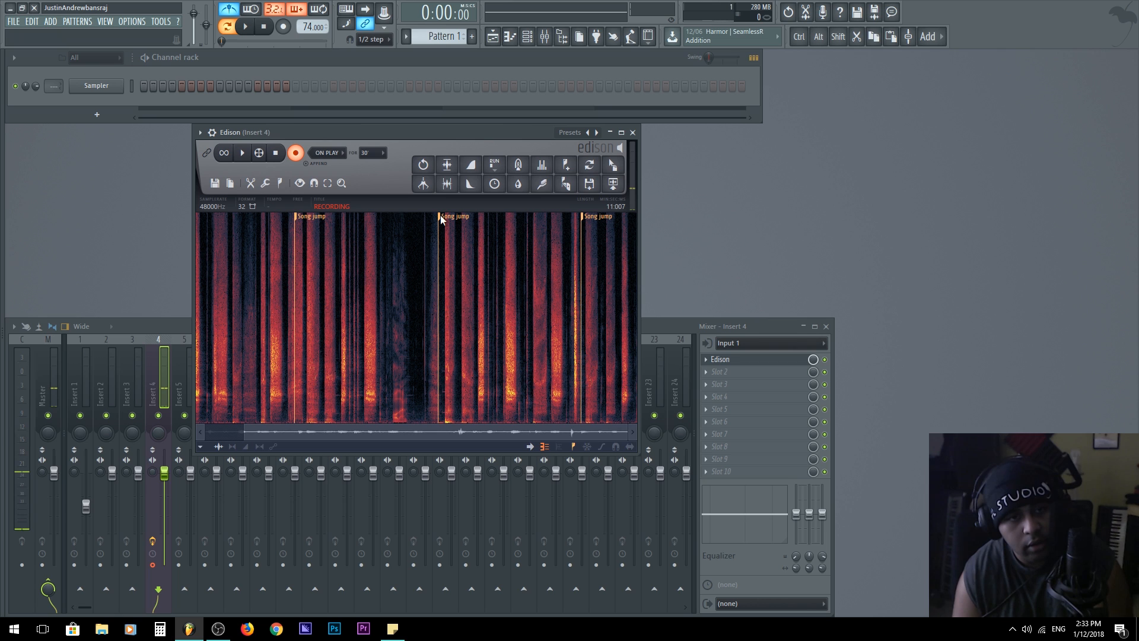
pyautogui.click(275, 153)
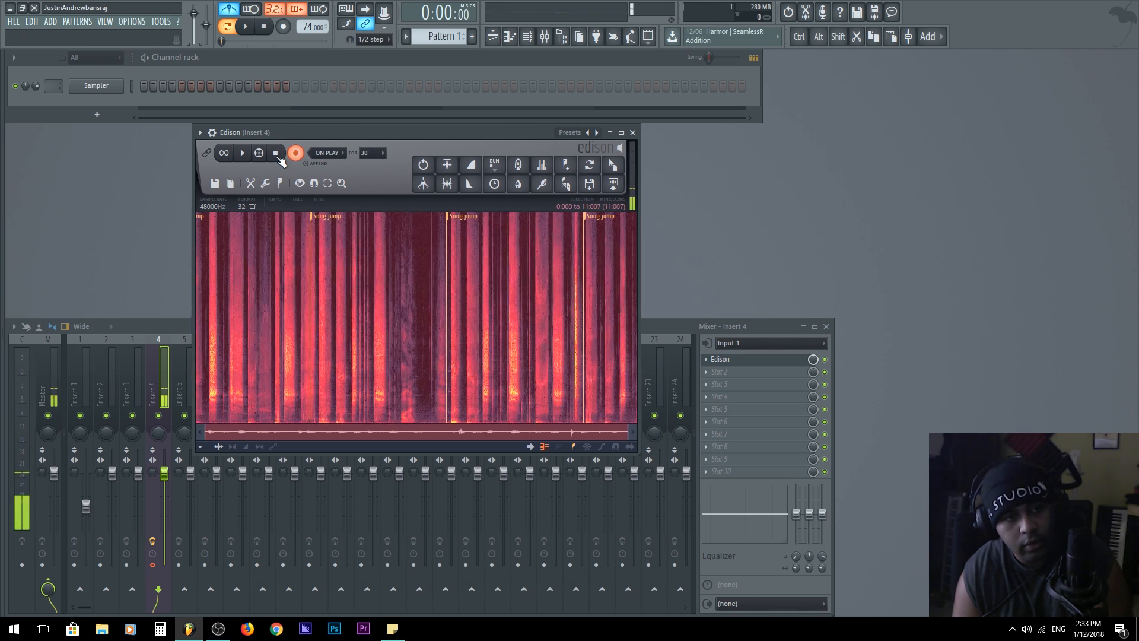
pyautogui.click(241, 153)
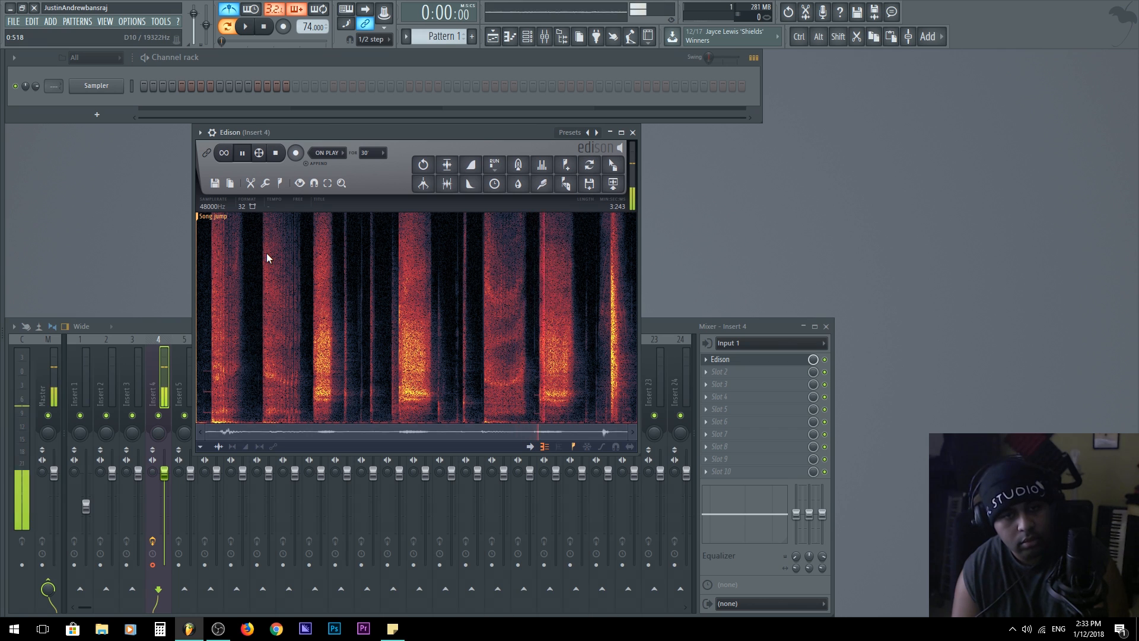
# Browse to the Cool 'N' Drumma Boy kit's Kickz folder and preview the Kick (5) sample
pyautogui.click(242, 153)
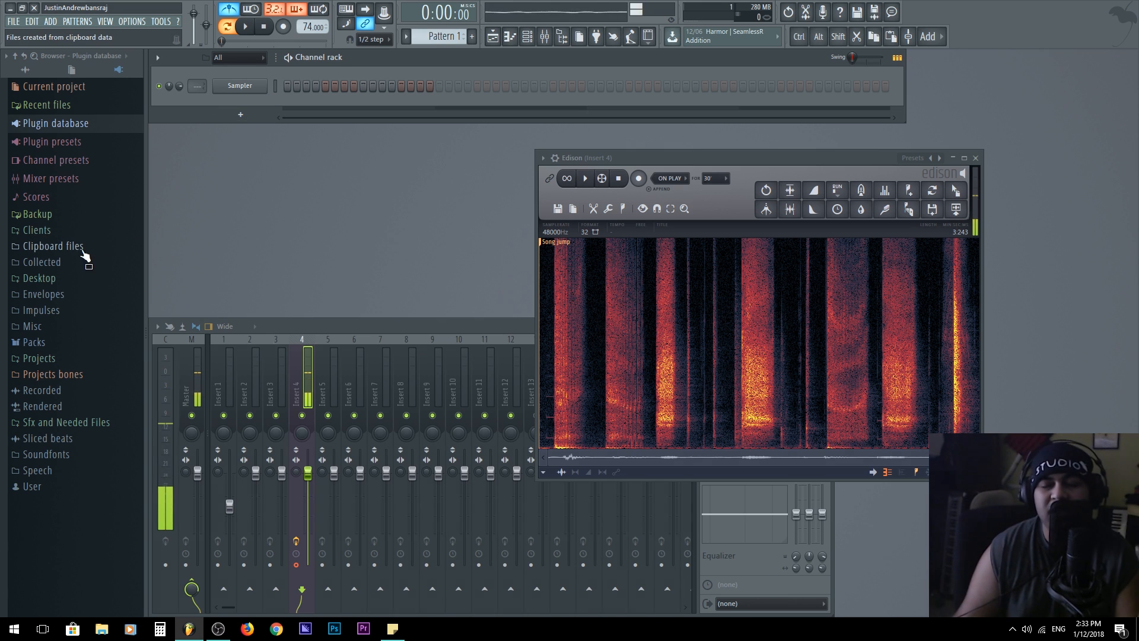
pyautogui.click(38, 277)
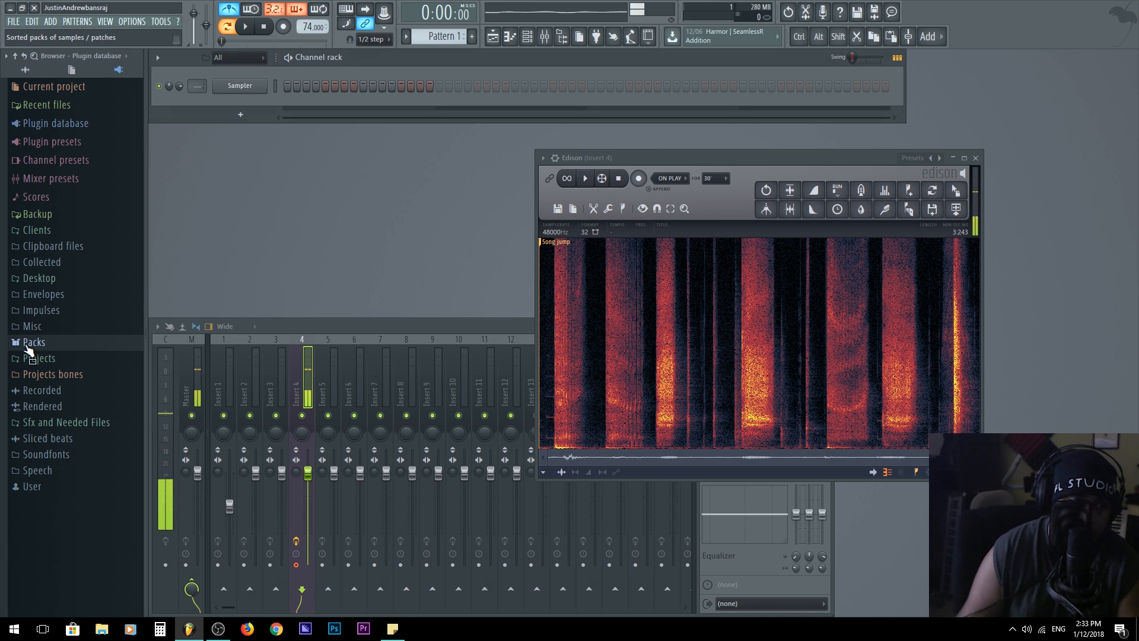
pyautogui.click(33, 341)
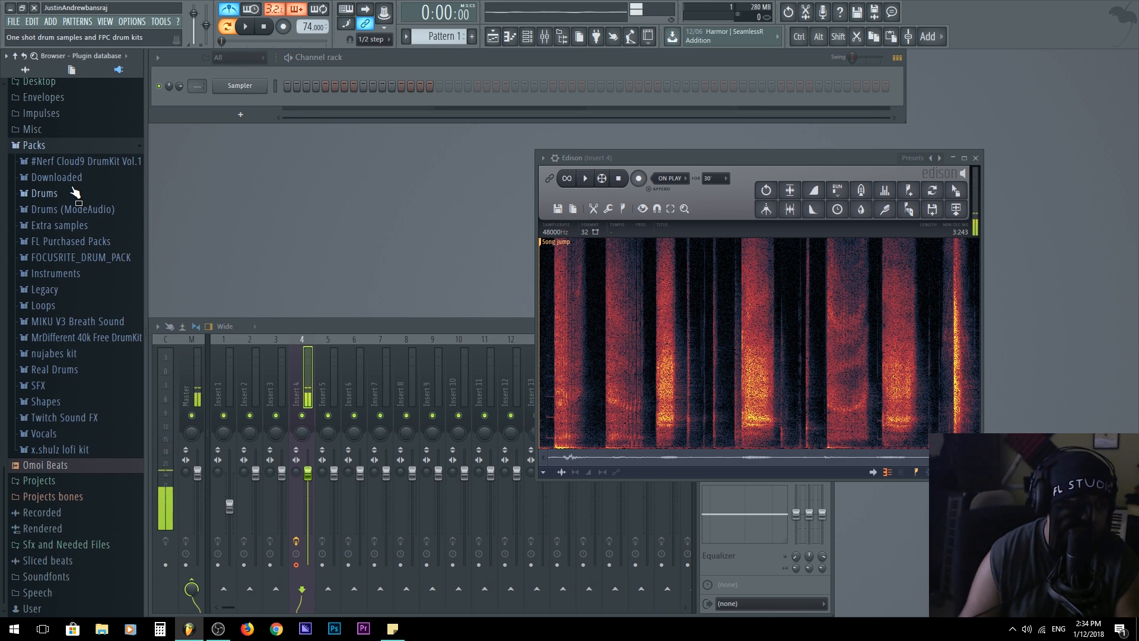
pyautogui.scroll(-3)
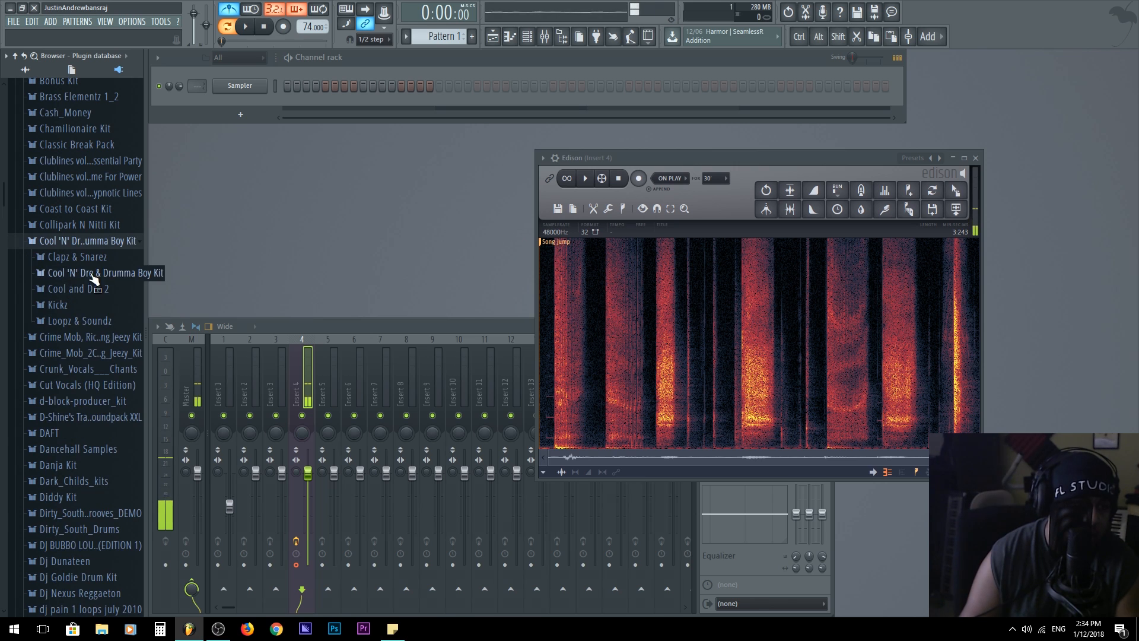
pyautogui.click(57, 304)
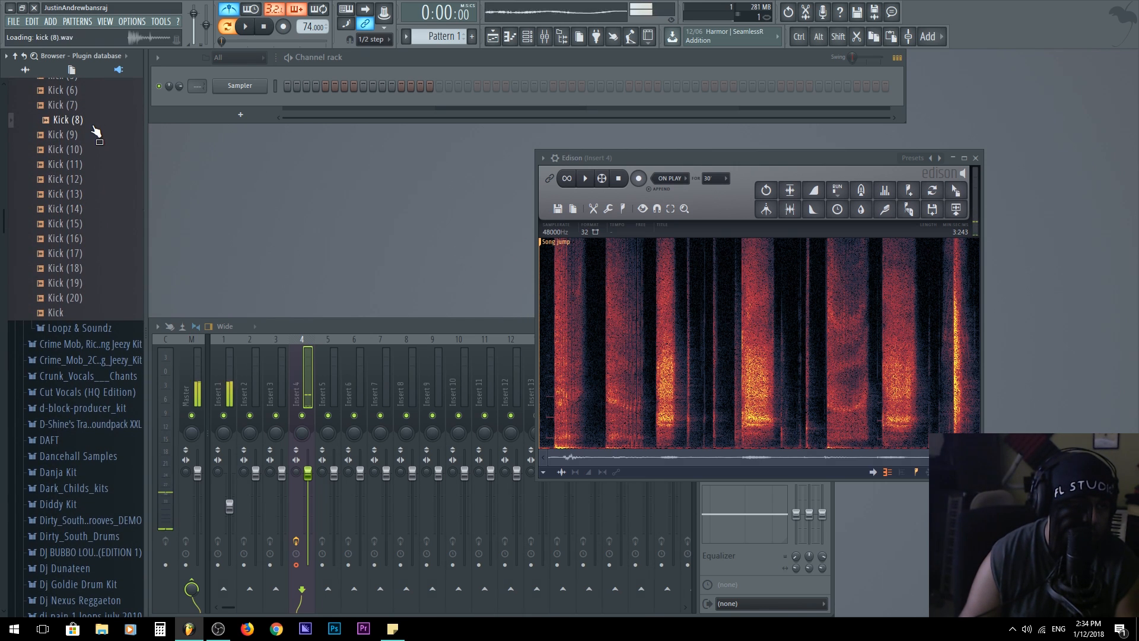
pyautogui.scroll(3)
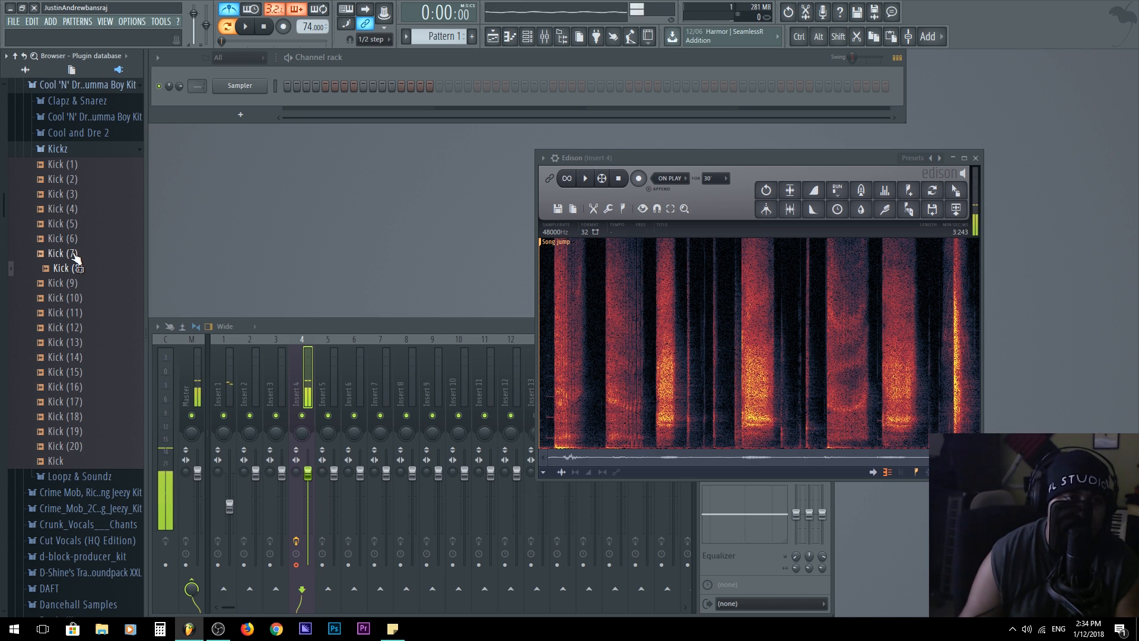
pyautogui.click(60, 223)
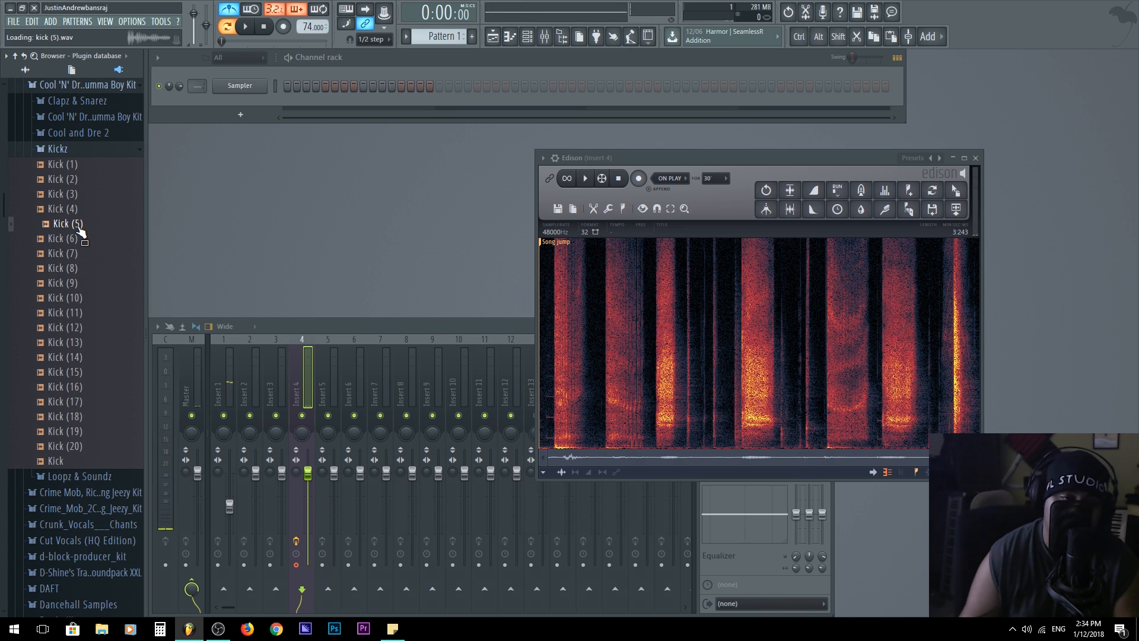
pyautogui.click(67, 224)
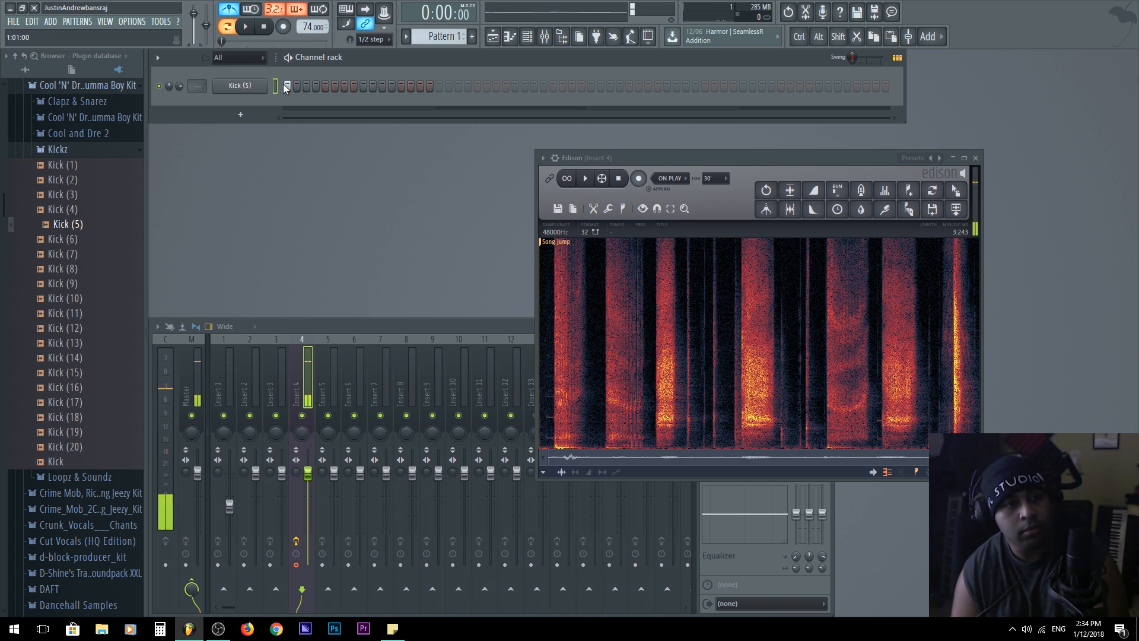
# Place kick hits on the Kick (5) row and audition the pattern against the tempo
pyautogui.click(246, 27)
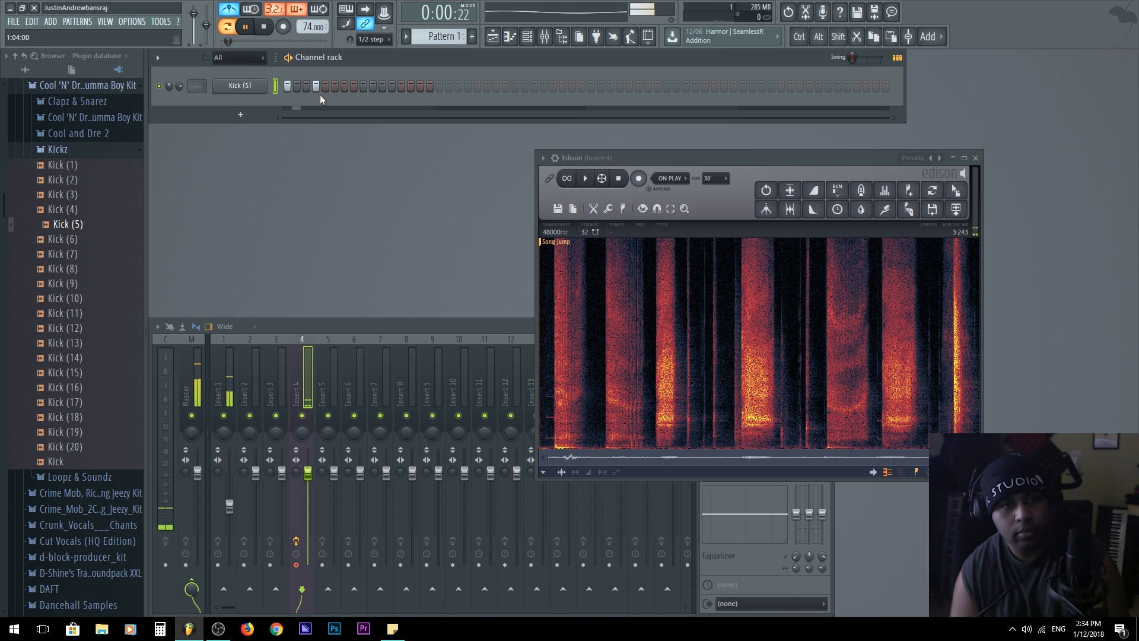
pyautogui.click(247, 26)
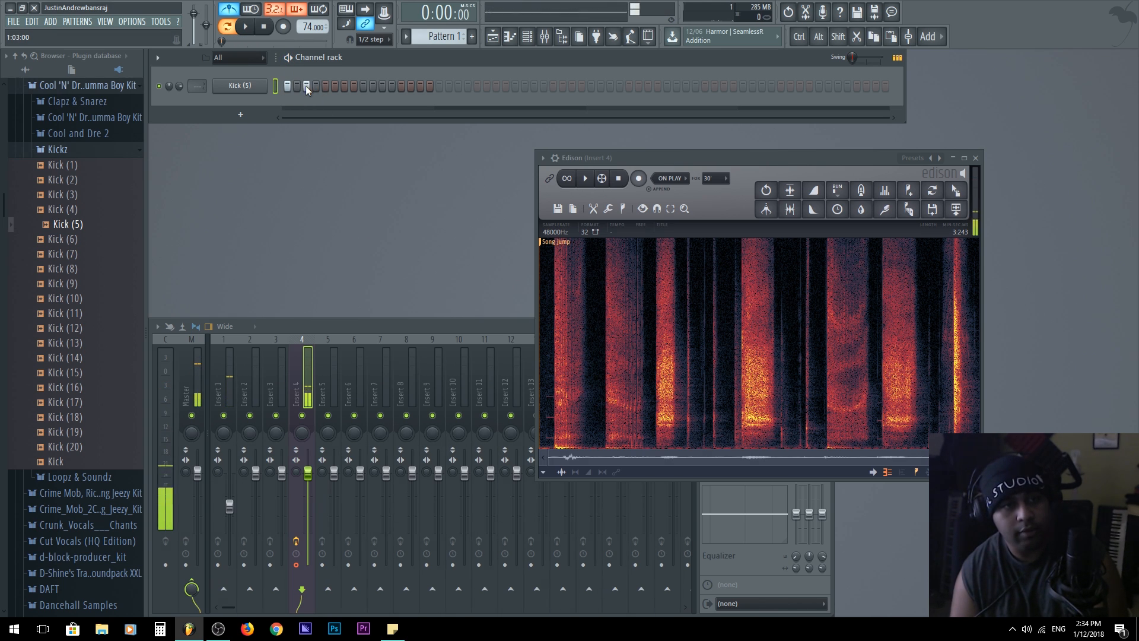
pyautogui.click(247, 26)
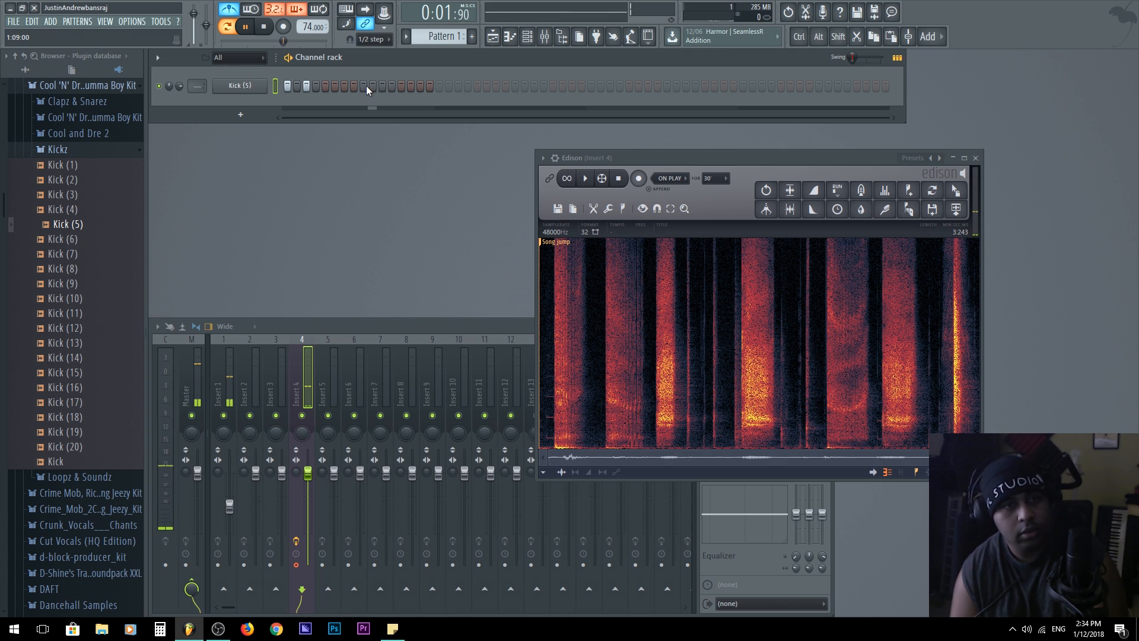
pyautogui.click(265, 27)
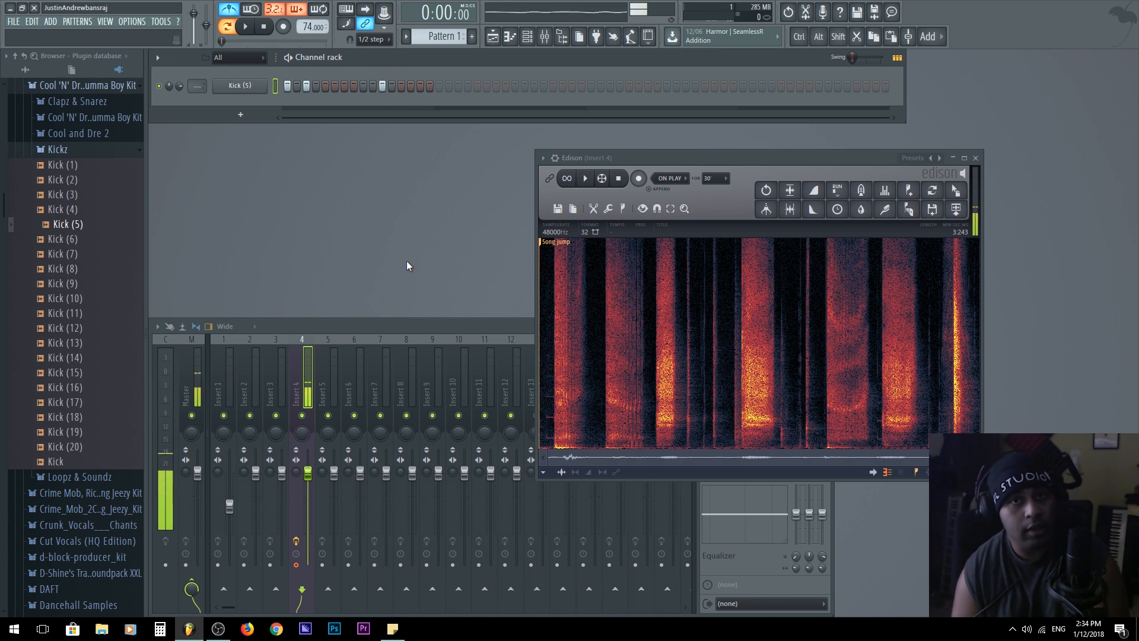
pyautogui.click(246, 27)
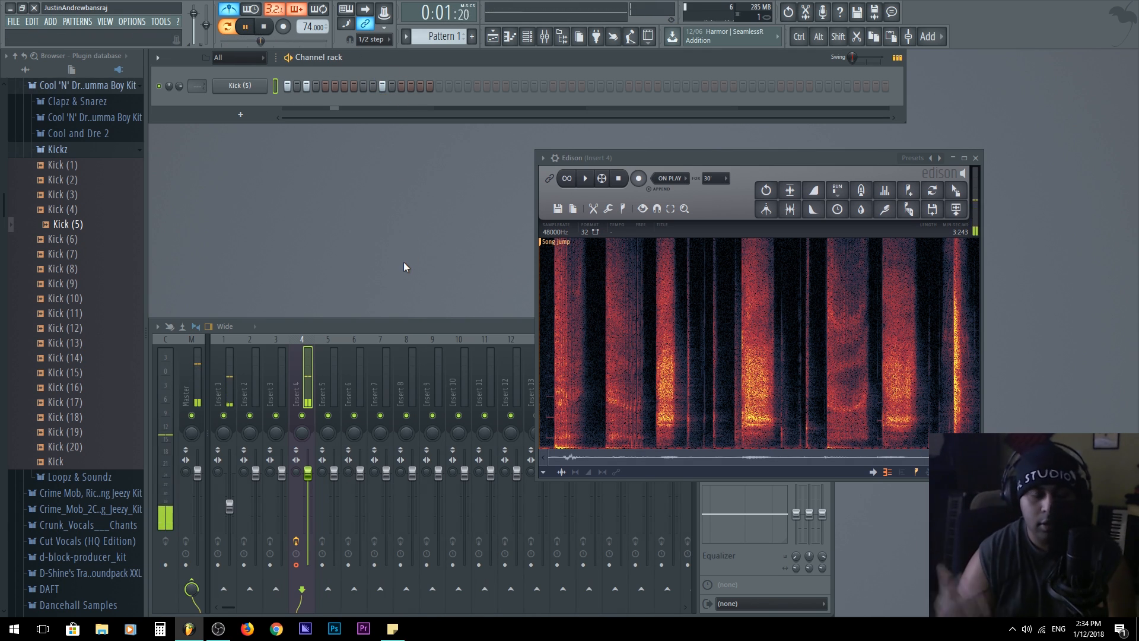
pyautogui.click(264, 27)
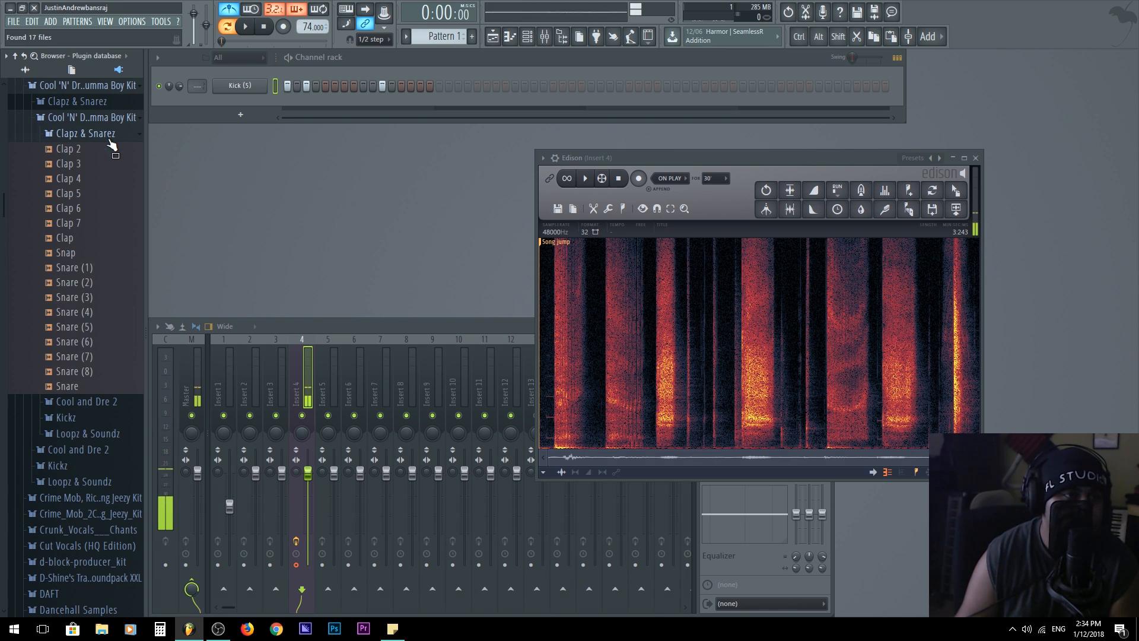
# Add Clap 7 and Snap from the Clapz & Snarez folder as channels on the backbeats and audition them
pyautogui.click(71, 223)
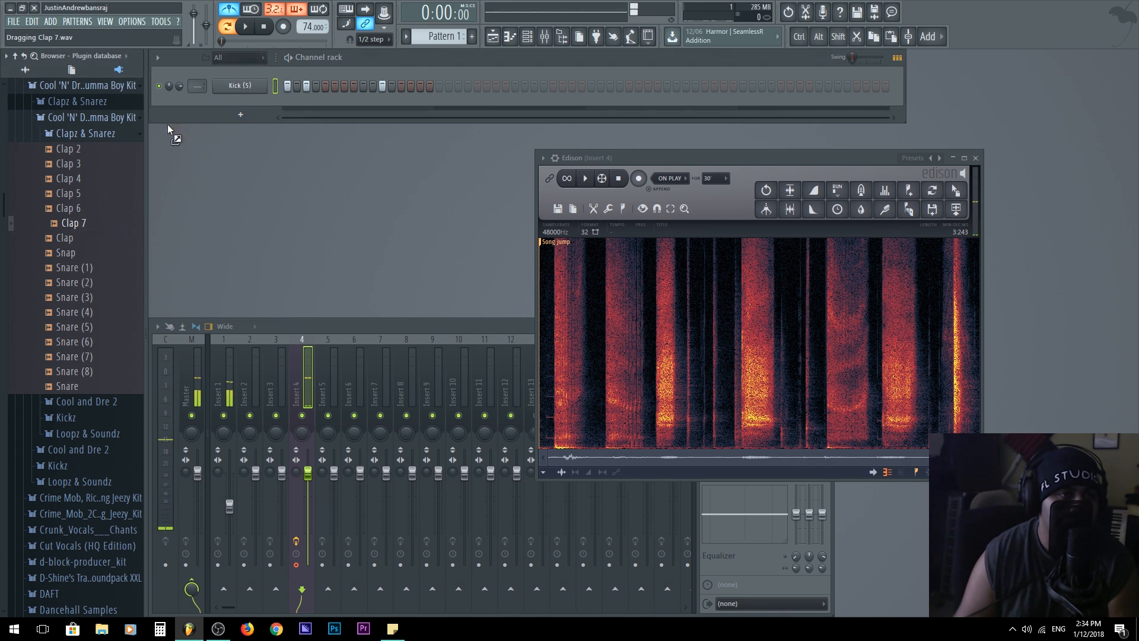
pyautogui.moveTo(67, 222); pyautogui.dragTo(356, 104)
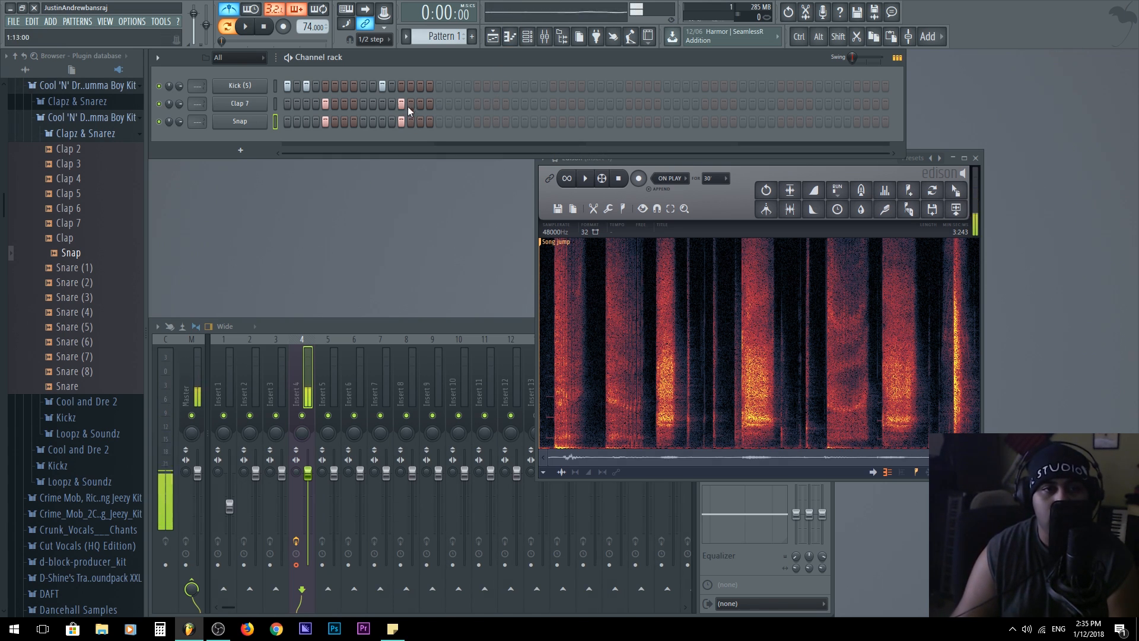
pyautogui.moveTo(470, 230)
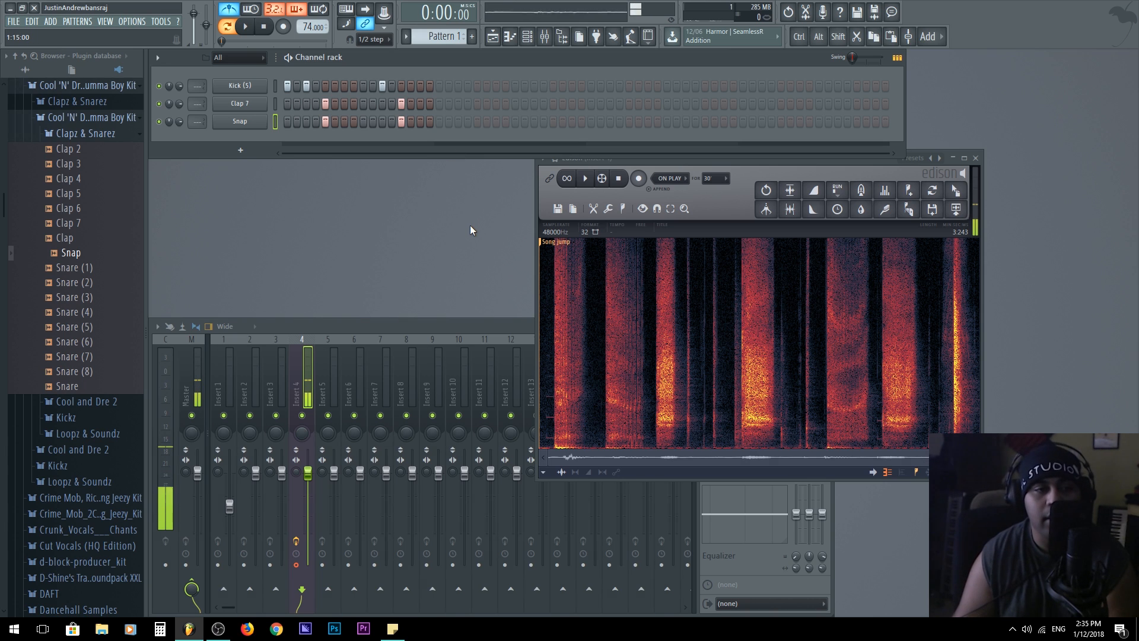
pyautogui.click(246, 27)
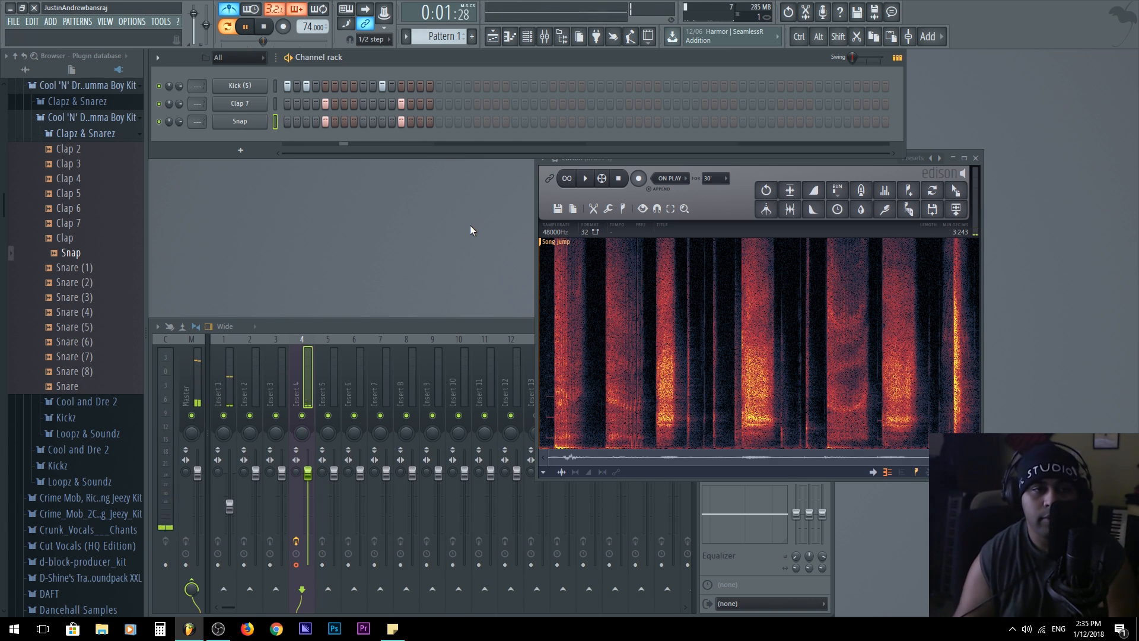
pyautogui.click(245, 27)
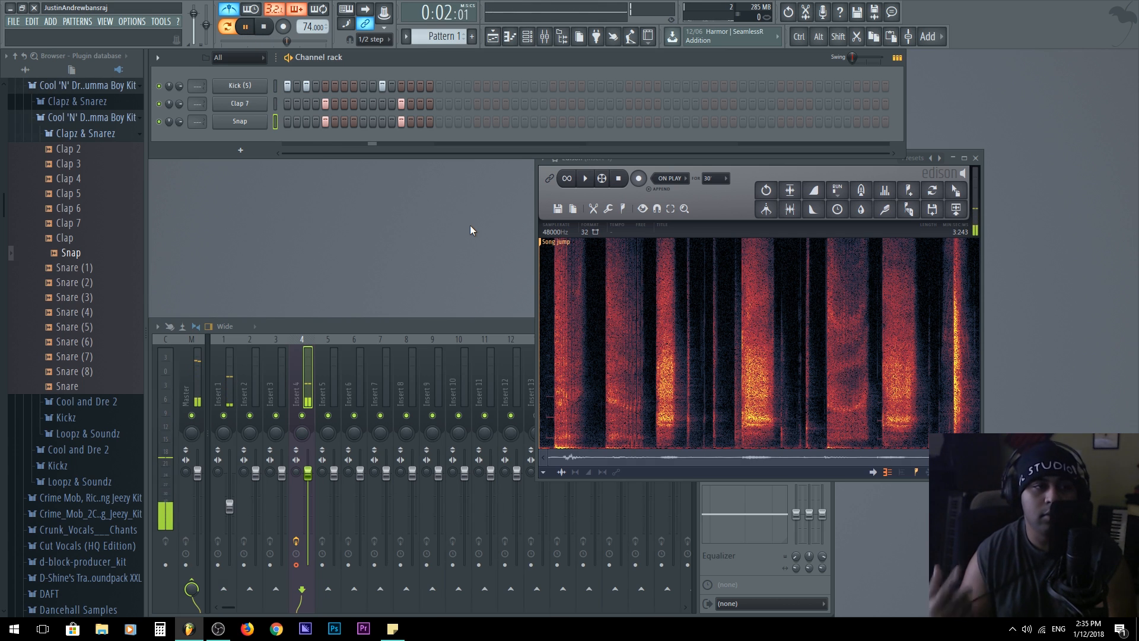
pyautogui.click(265, 28)
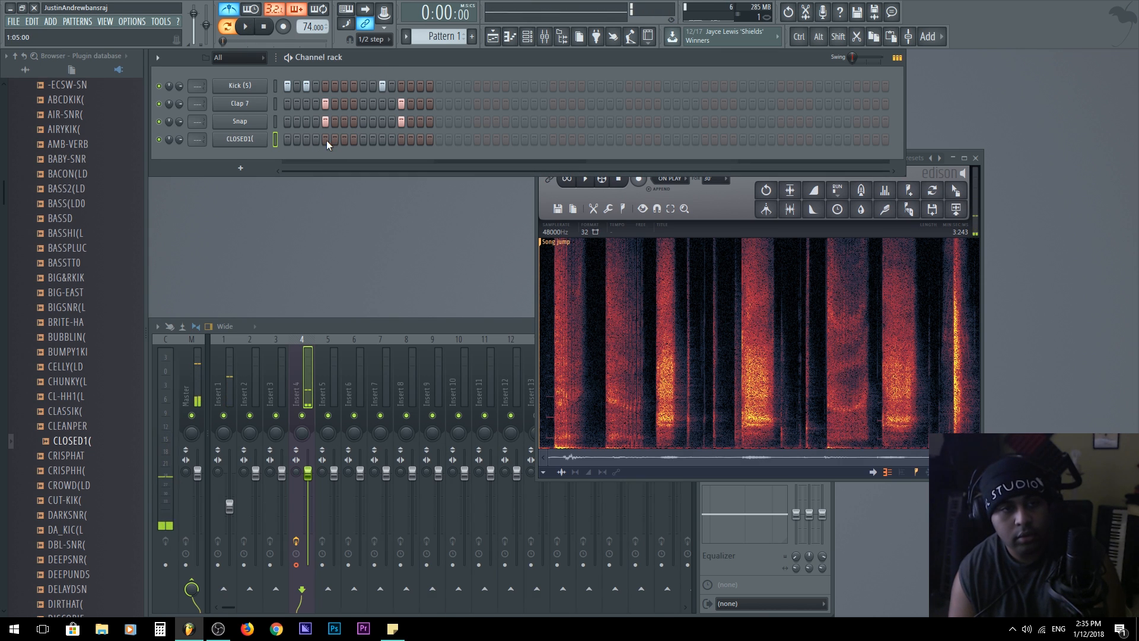
# Give the CLOSED1 hi-hat channel hits and fill its row every 2 steps
pyautogui.click(247, 28)
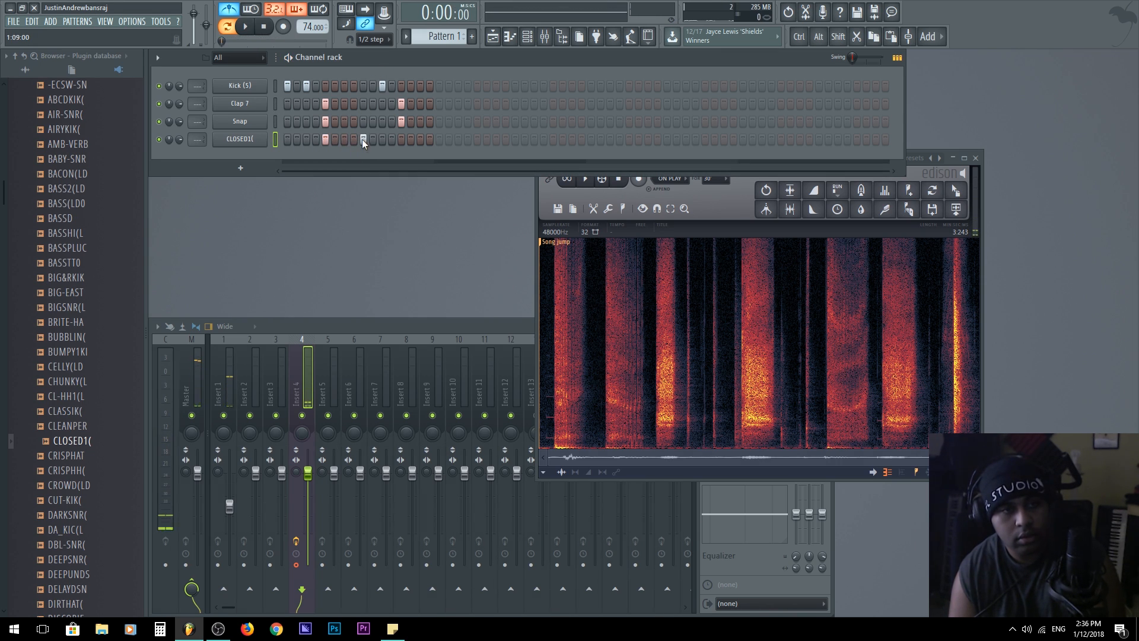
pyautogui.click(245, 26)
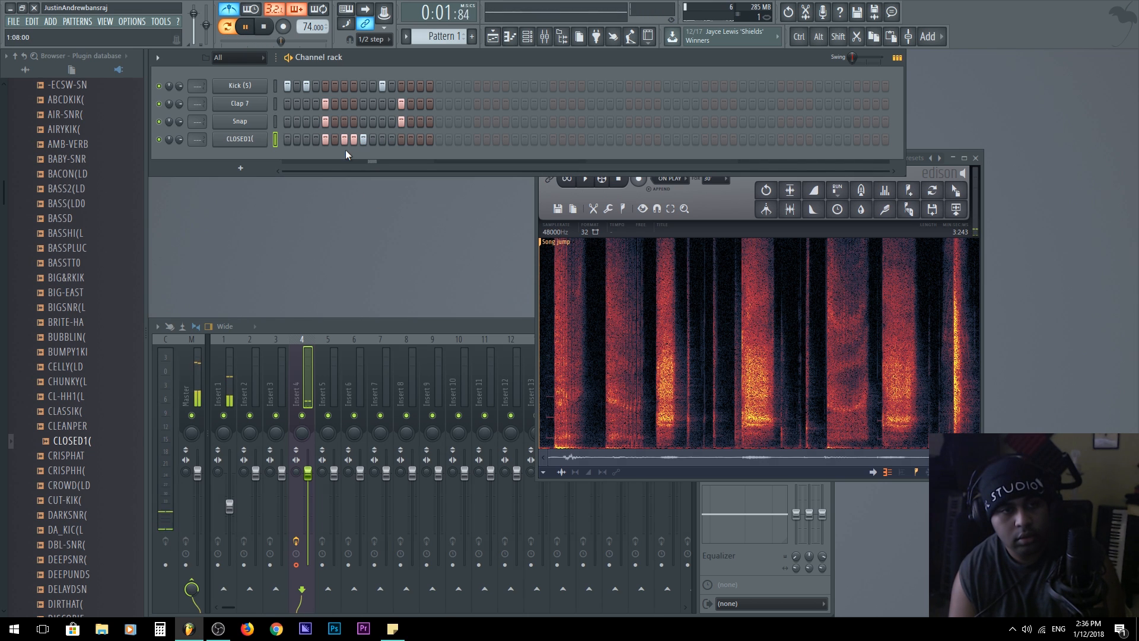
pyautogui.rightClick(240, 139)
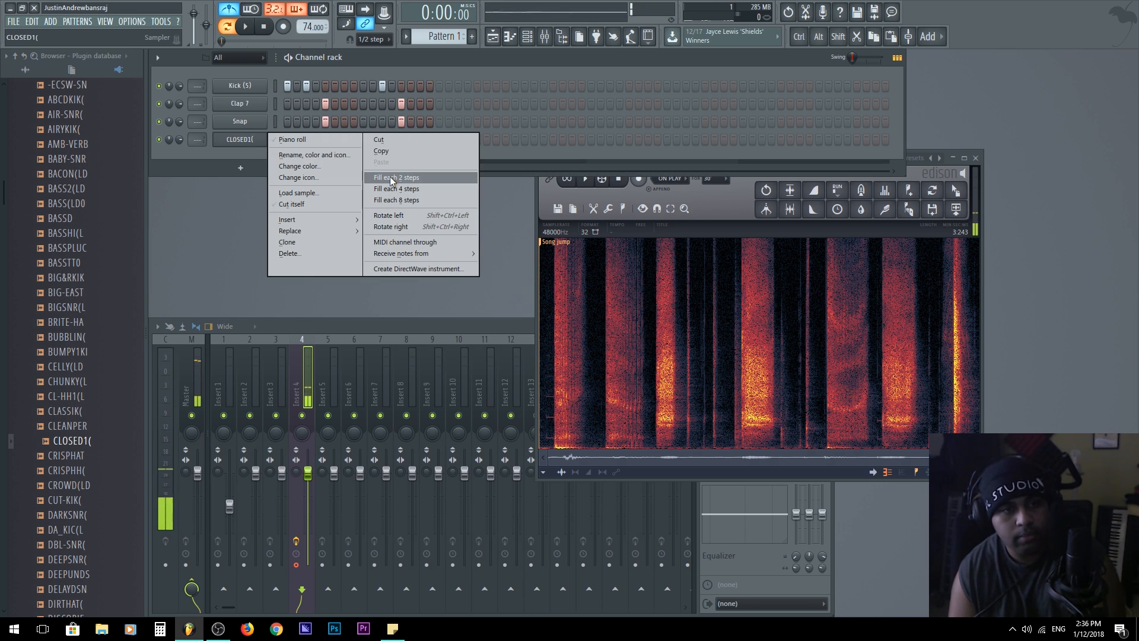
pyautogui.click(394, 177)
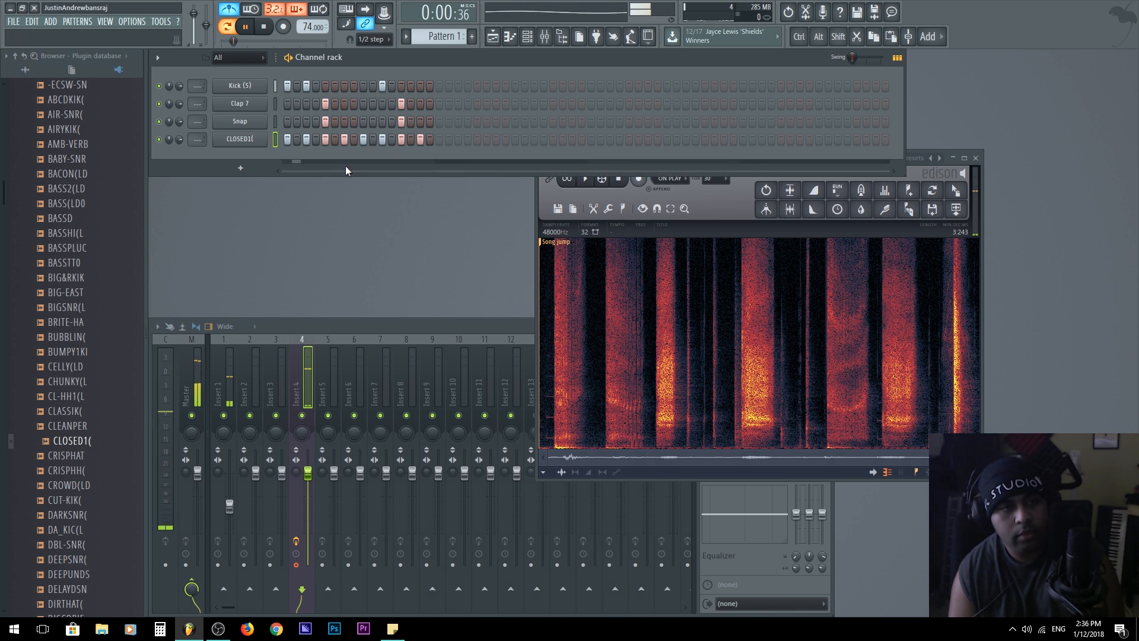
pyautogui.click(248, 26)
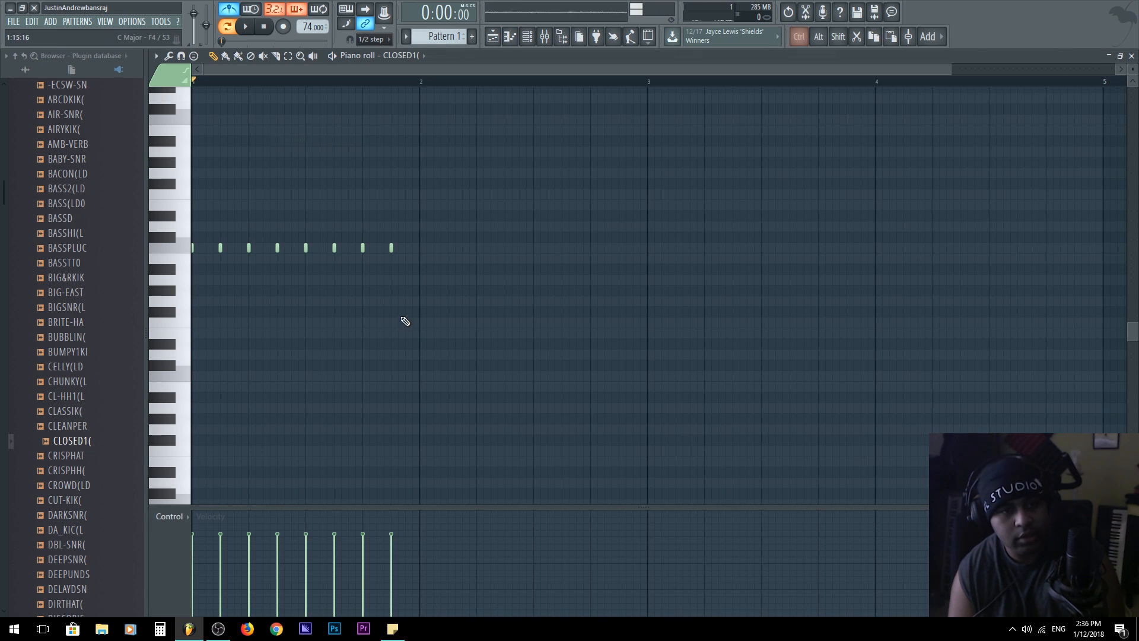
# Add short in-between CLOSED1 notes mid-bar in the piano roll so the hats roll, fixing a stray note
pyautogui.click(373, 38)
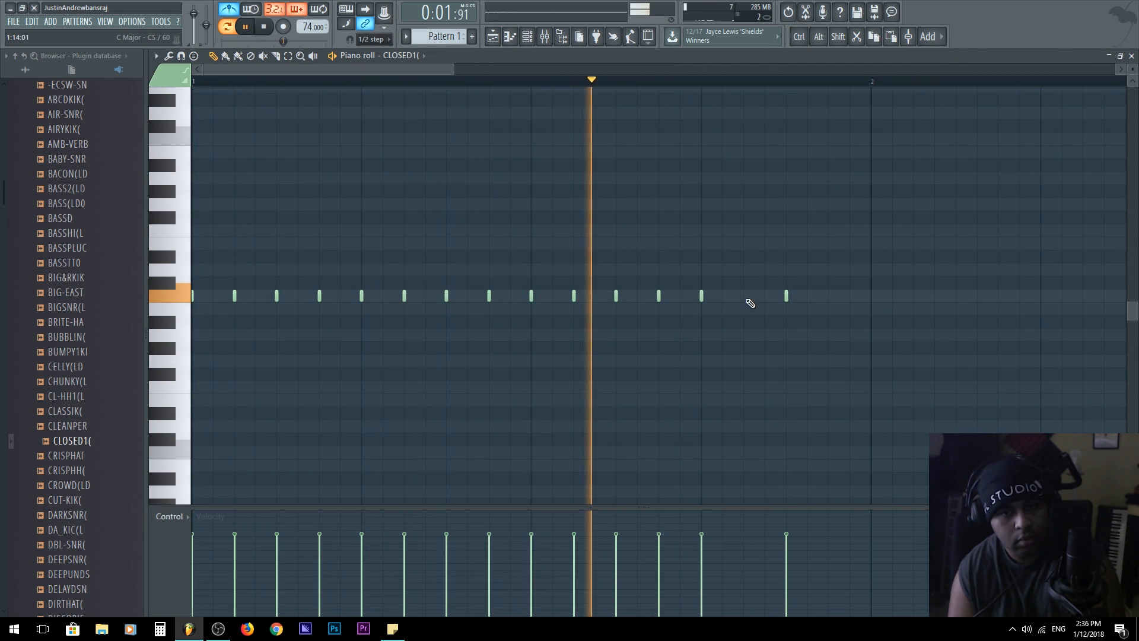
pyautogui.click(264, 28)
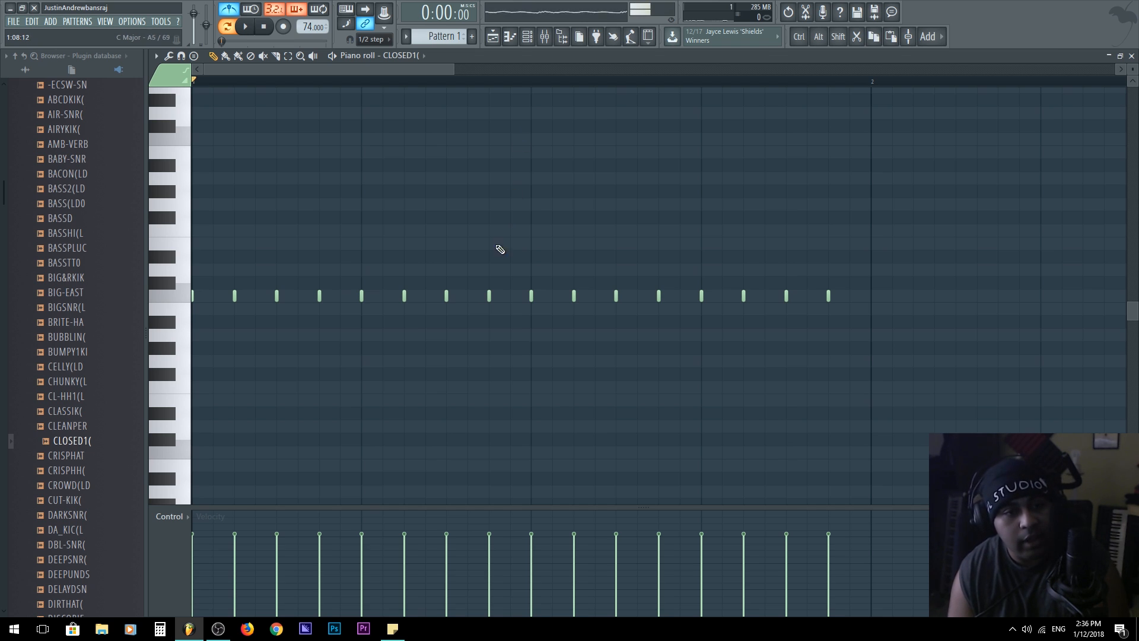
pyautogui.moveTo(318, 282)
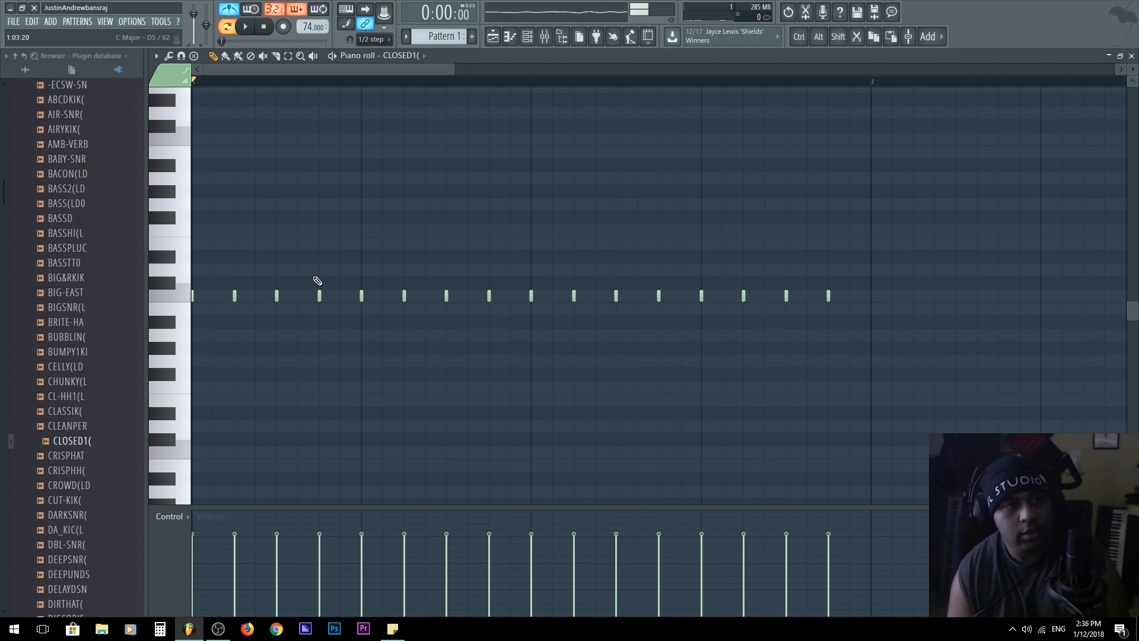
pyautogui.click(246, 27)
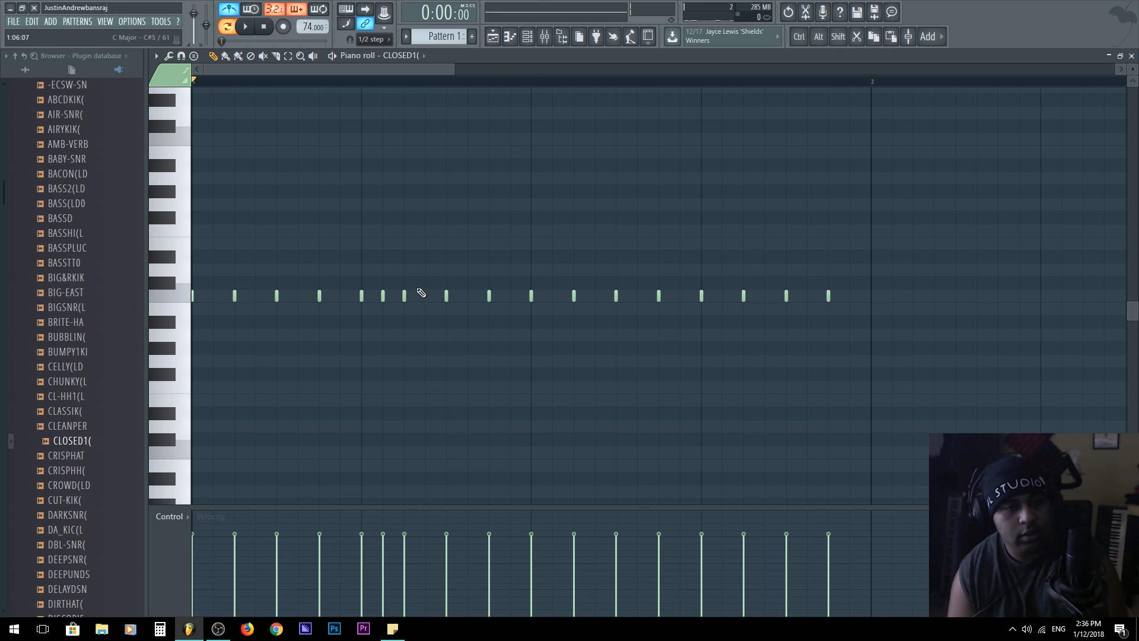
pyautogui.moveTo(425, 320)
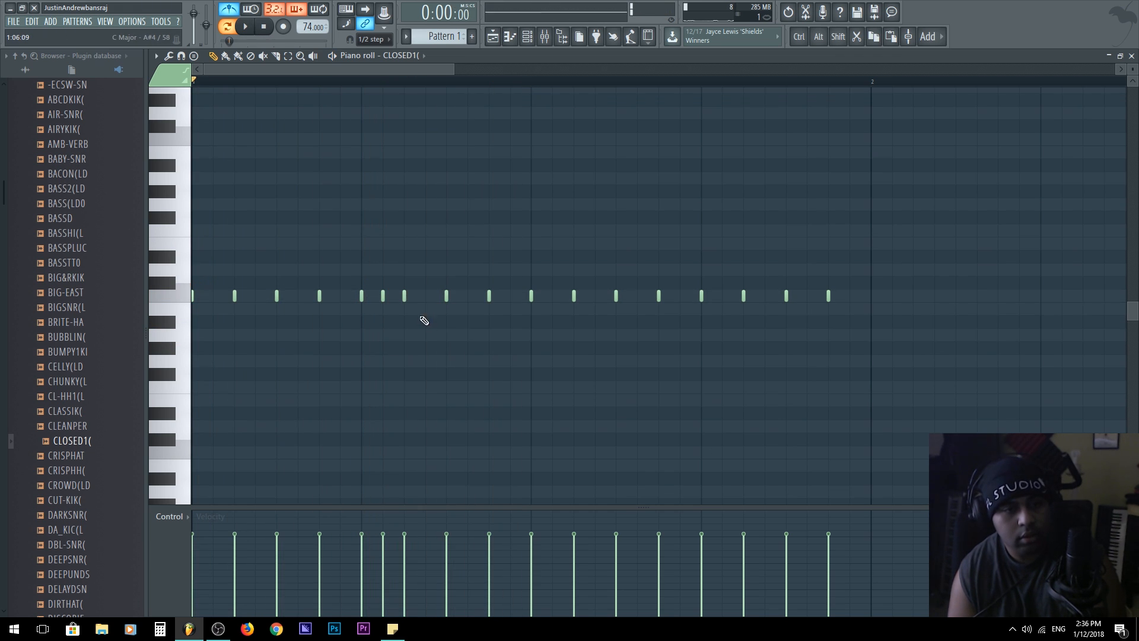
pyautogui.click(246, 27)
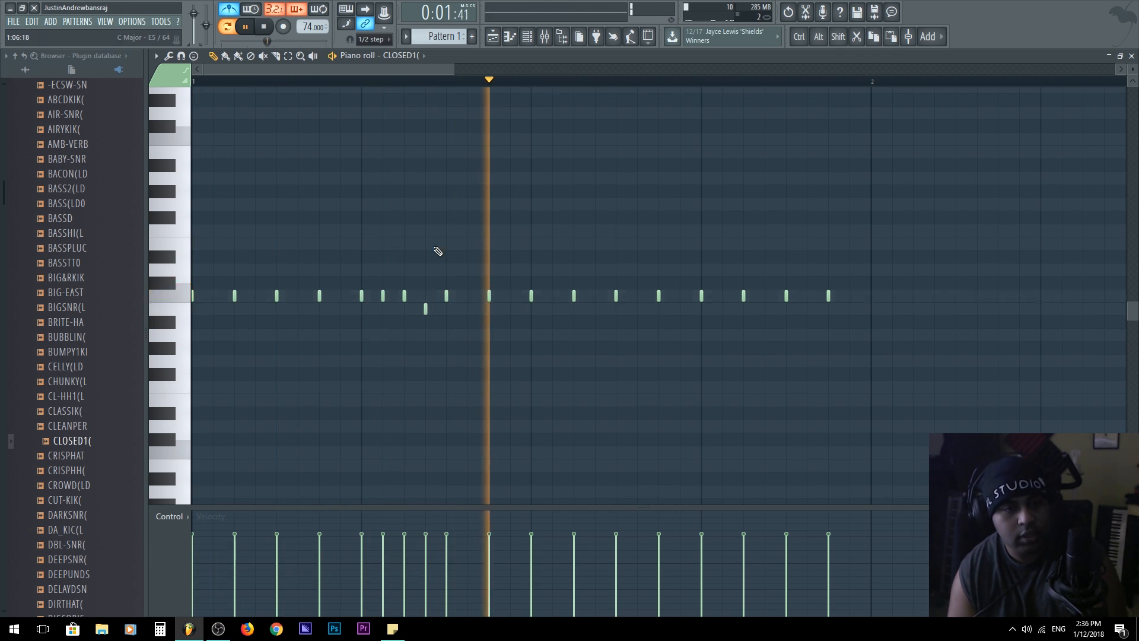
pyautogui.click(264, 27)
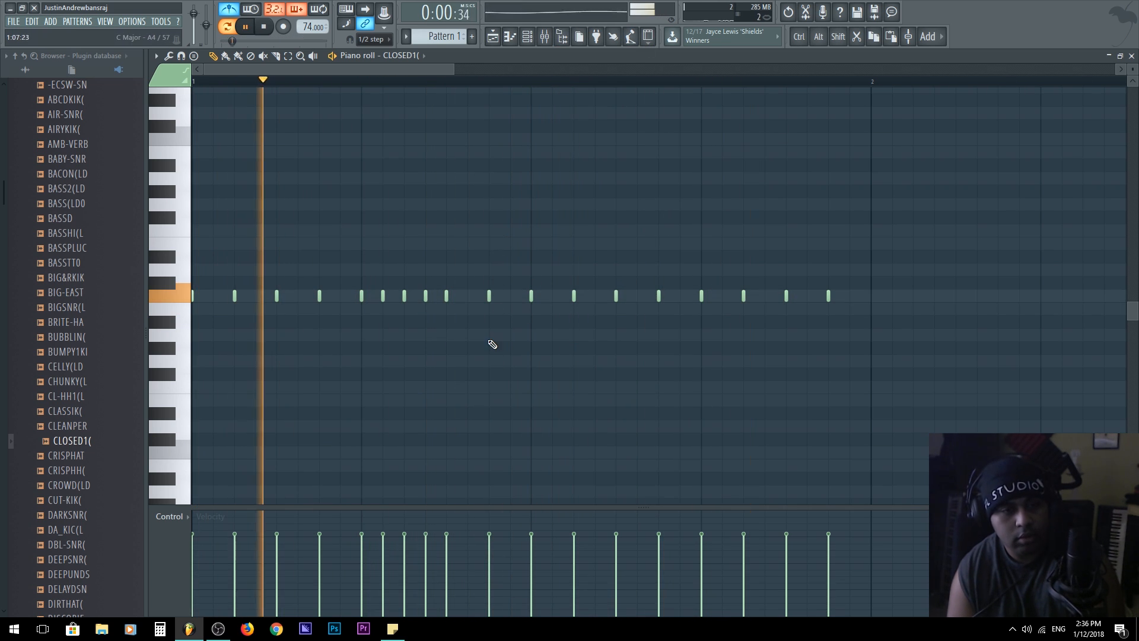
pyautogui.click(262, 27)
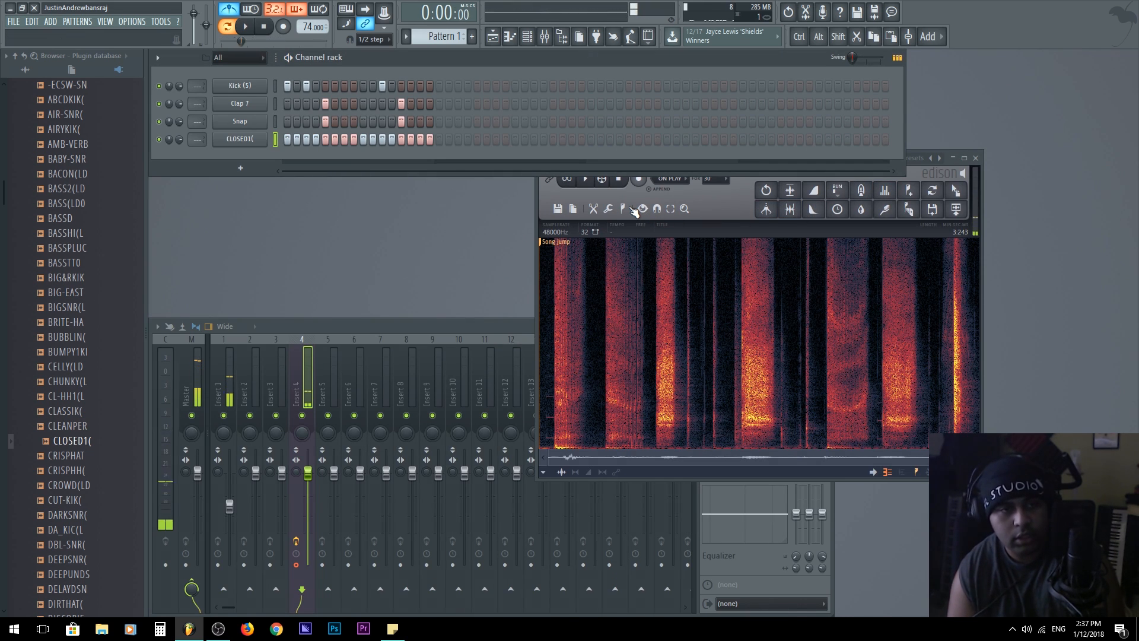
# Preview hi-hat samples and load HH(LD007) as a new channel below CLOSED1
pyautogui.scroll(3)
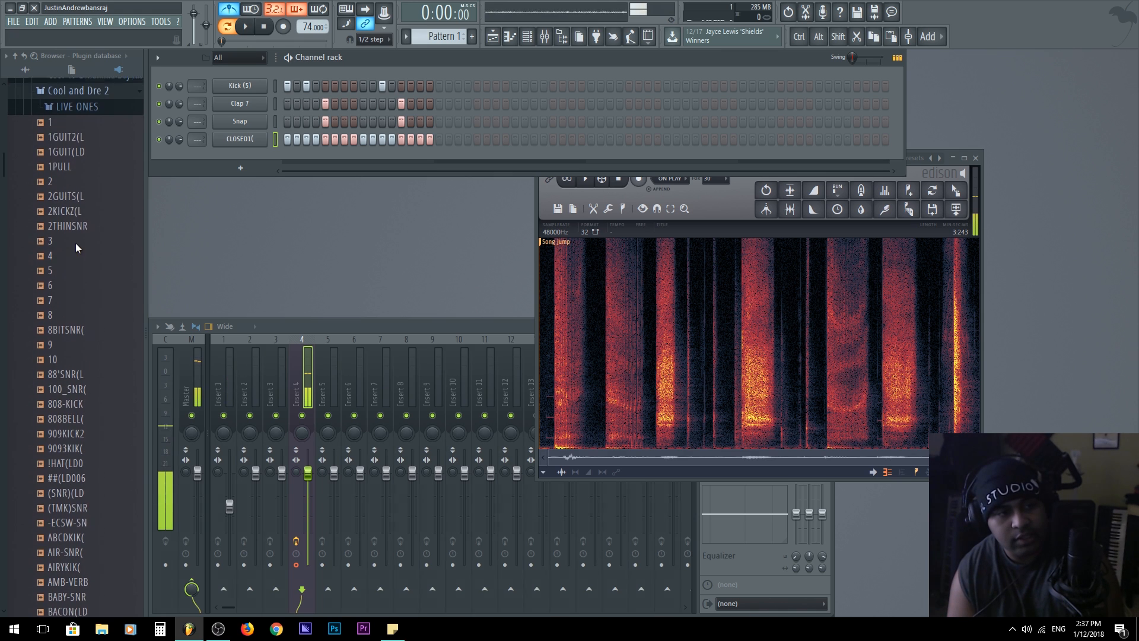
pyautogui.click(76, 105)
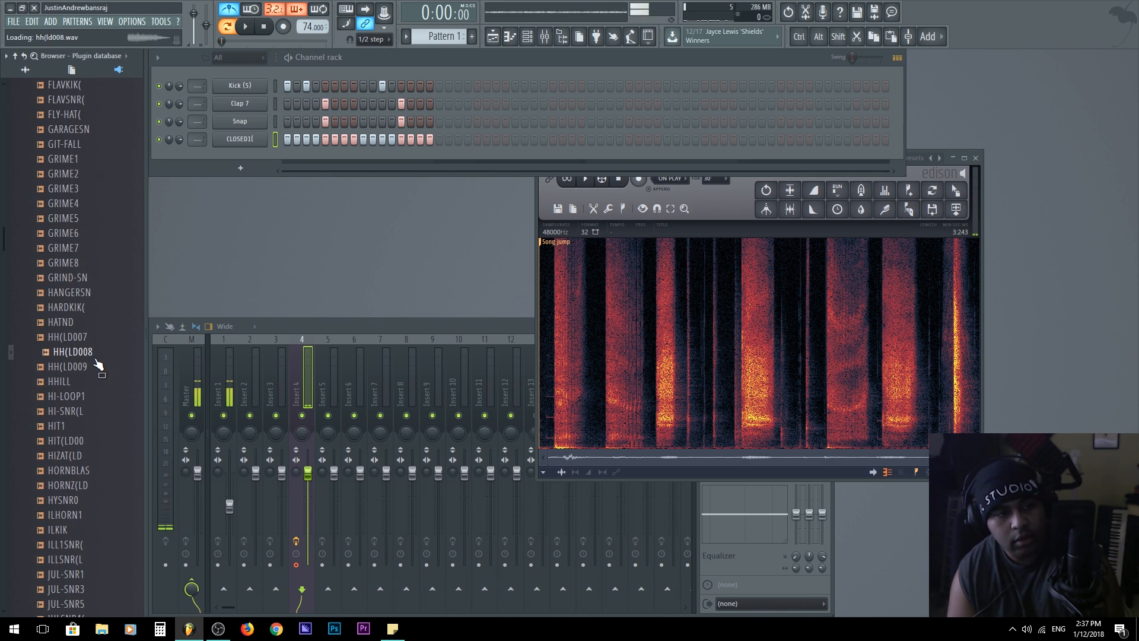
pyautogui.moveTo(100, 203)
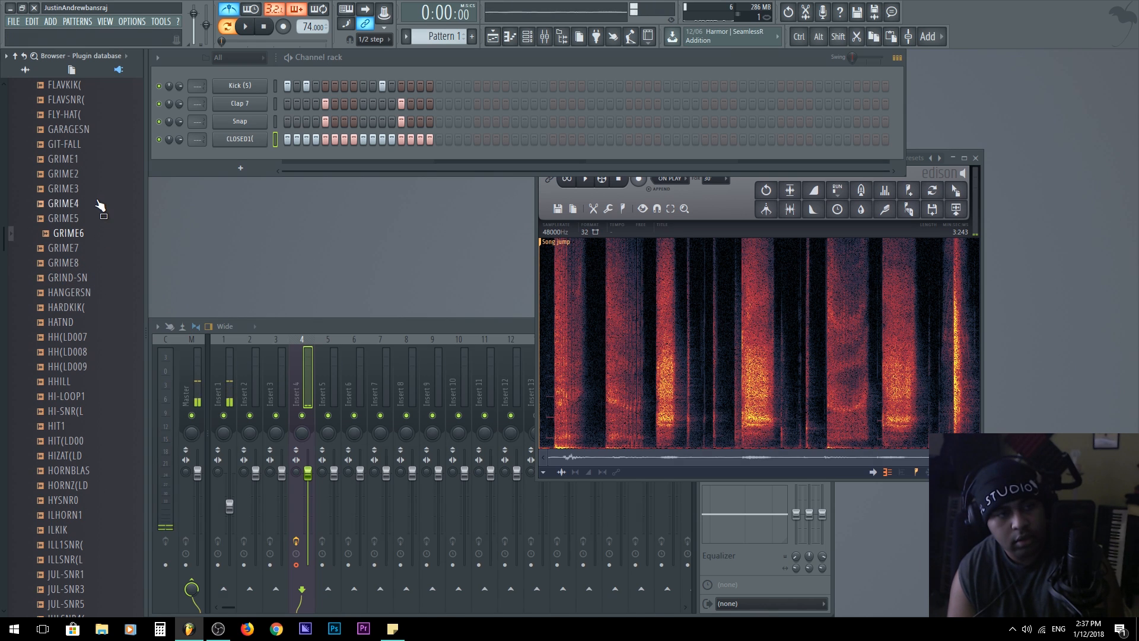
pyautogui.moveTo(79, 393)
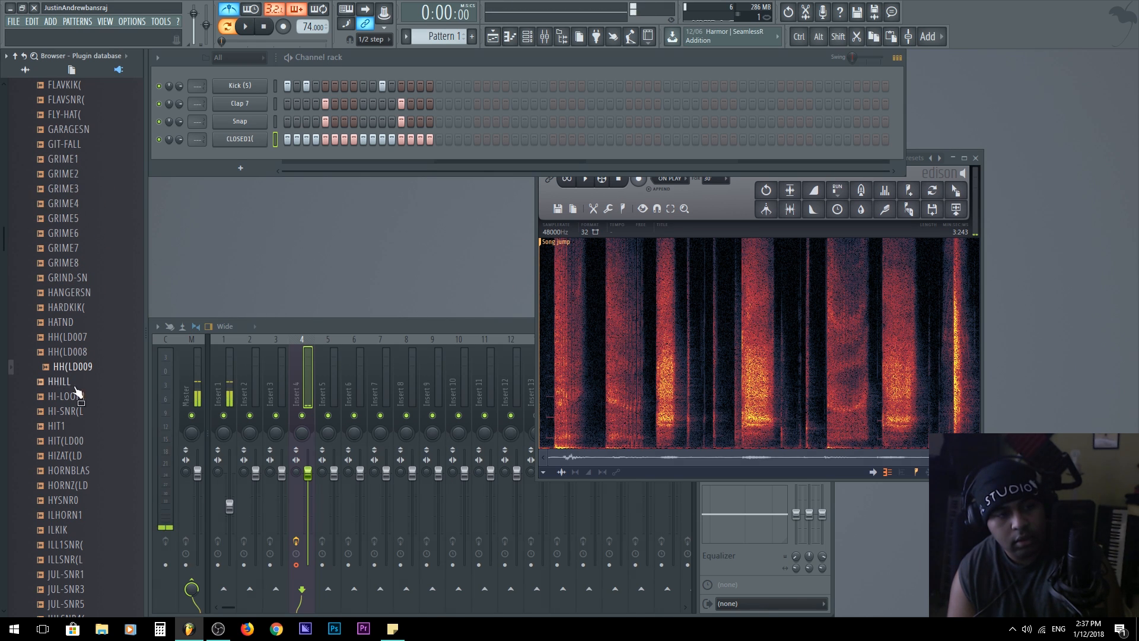
pyautogui.click(71, 367)
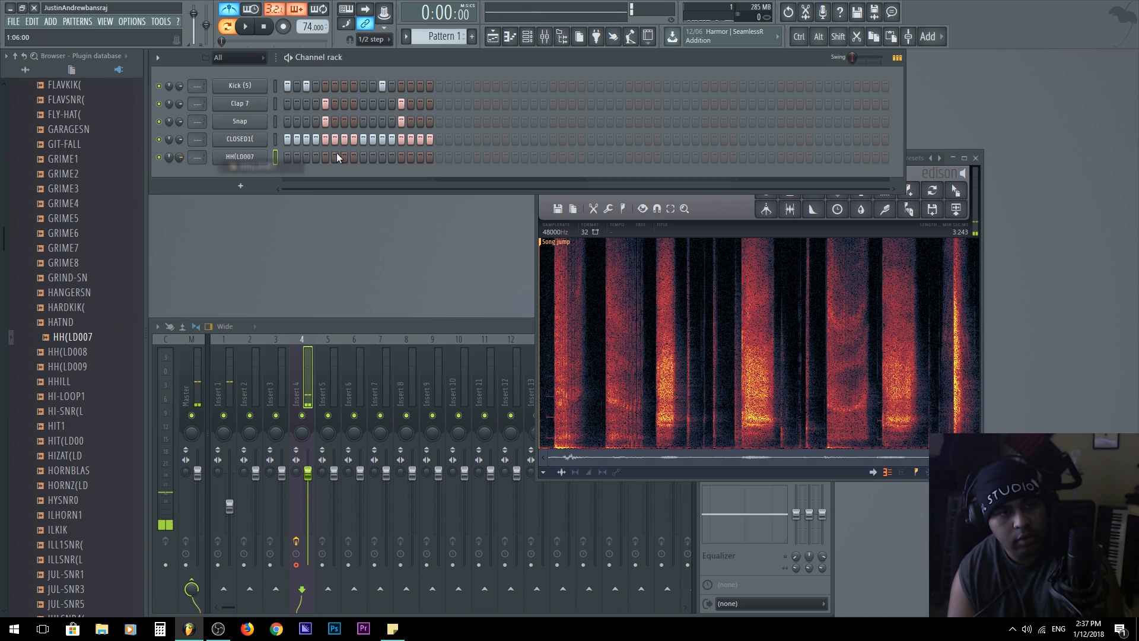
# Place two HH(LD007) hits within the bar and play the pattern to hear them
pyautogui.click(246, 26)
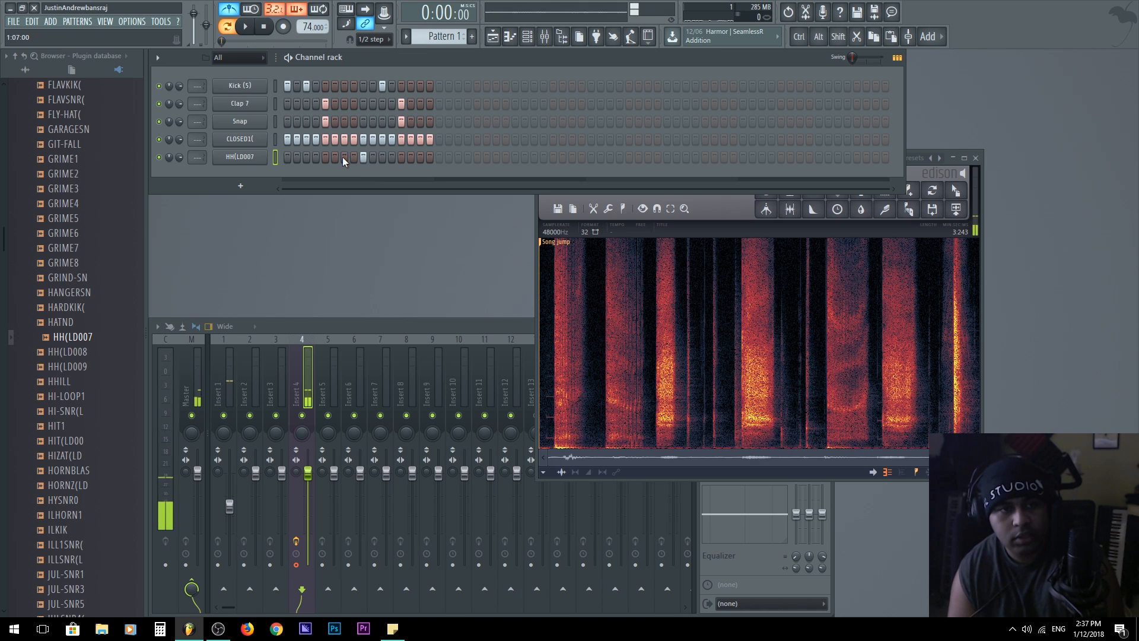
pyautogui.click(247, 27)
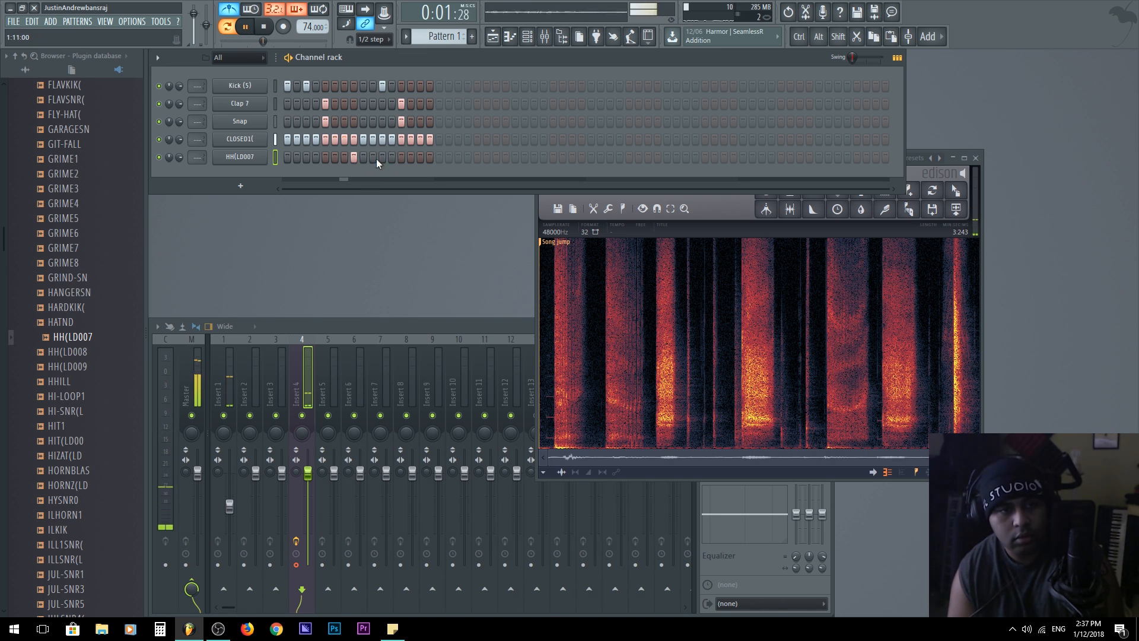
pyautogui.click(265, 27)
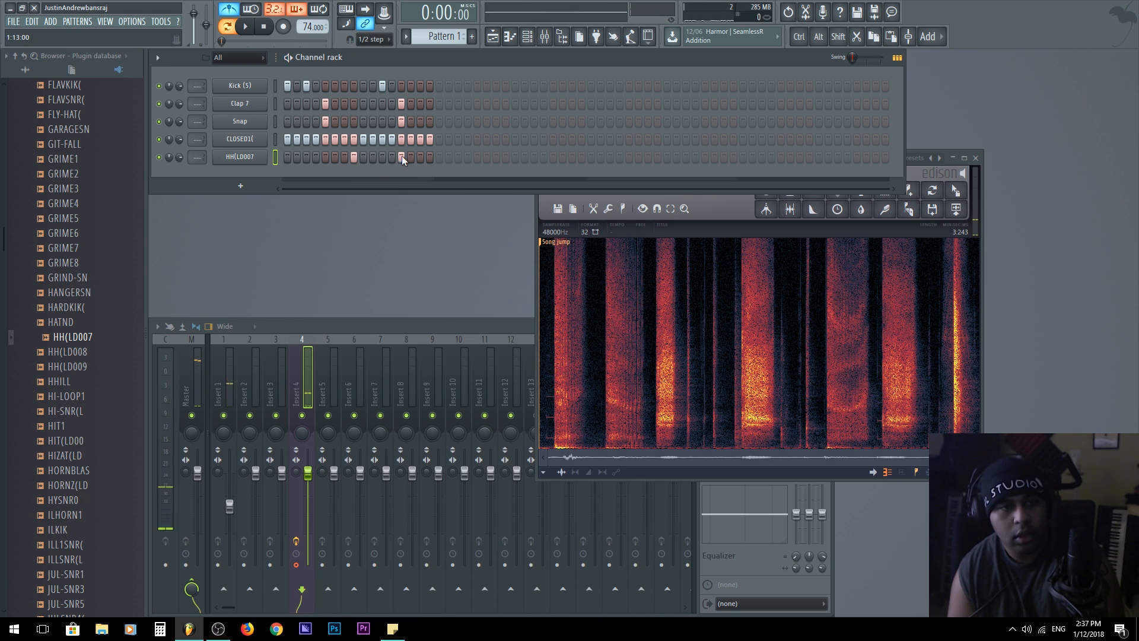
pyautogui.click(245, 27)
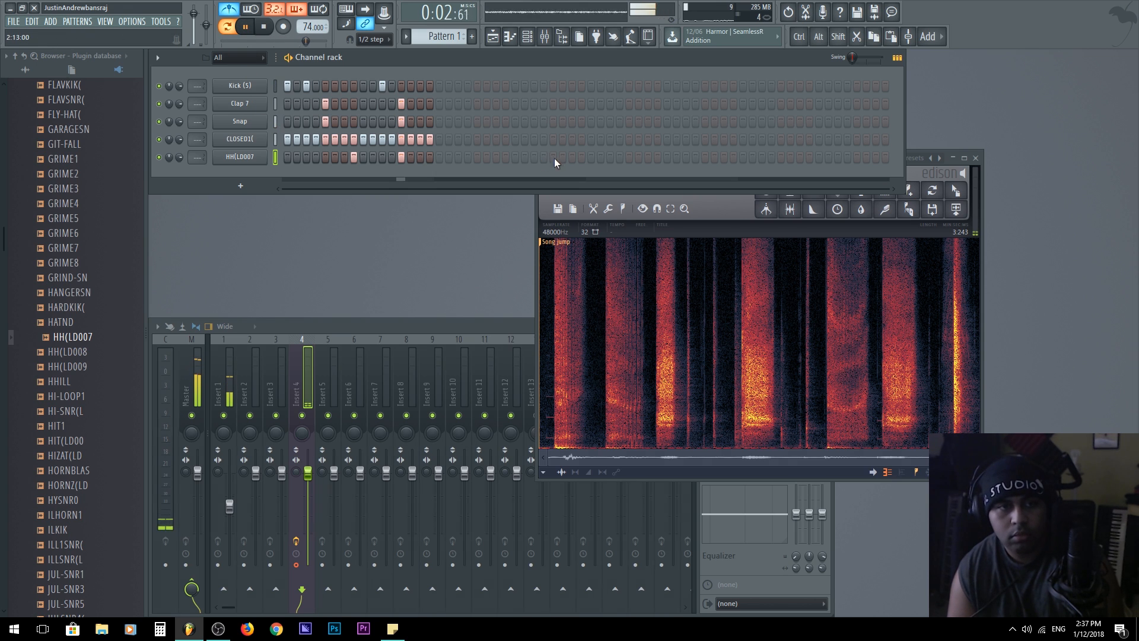
pyautogui.click(239, 138)
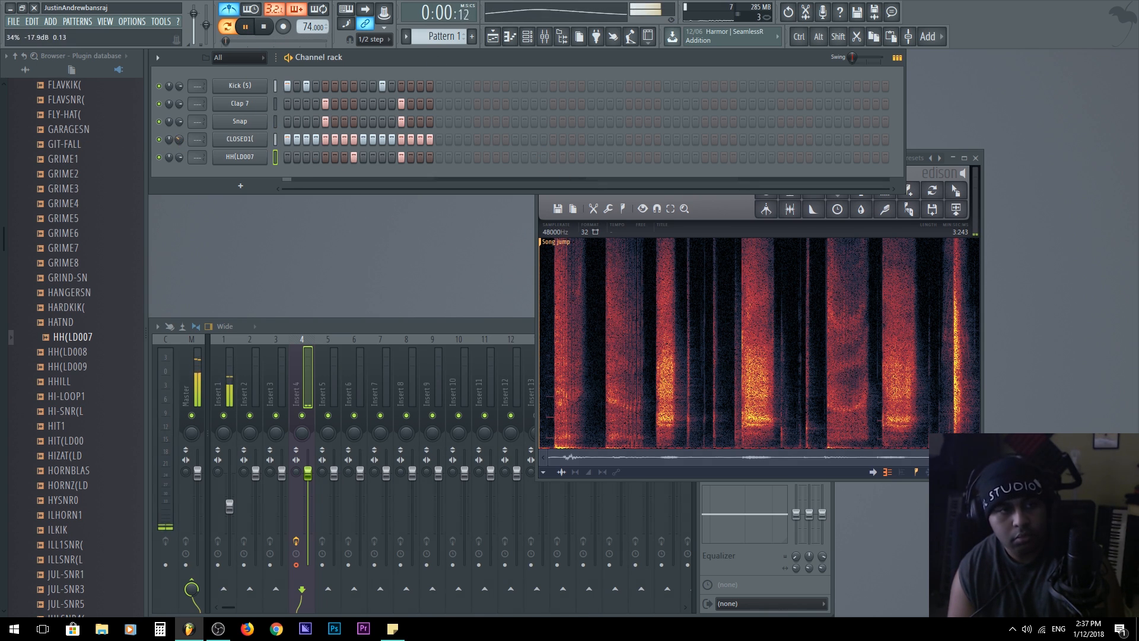
# Audition the full pattern again with the extra hi-hat in place
pyautogui.click(265, 27)
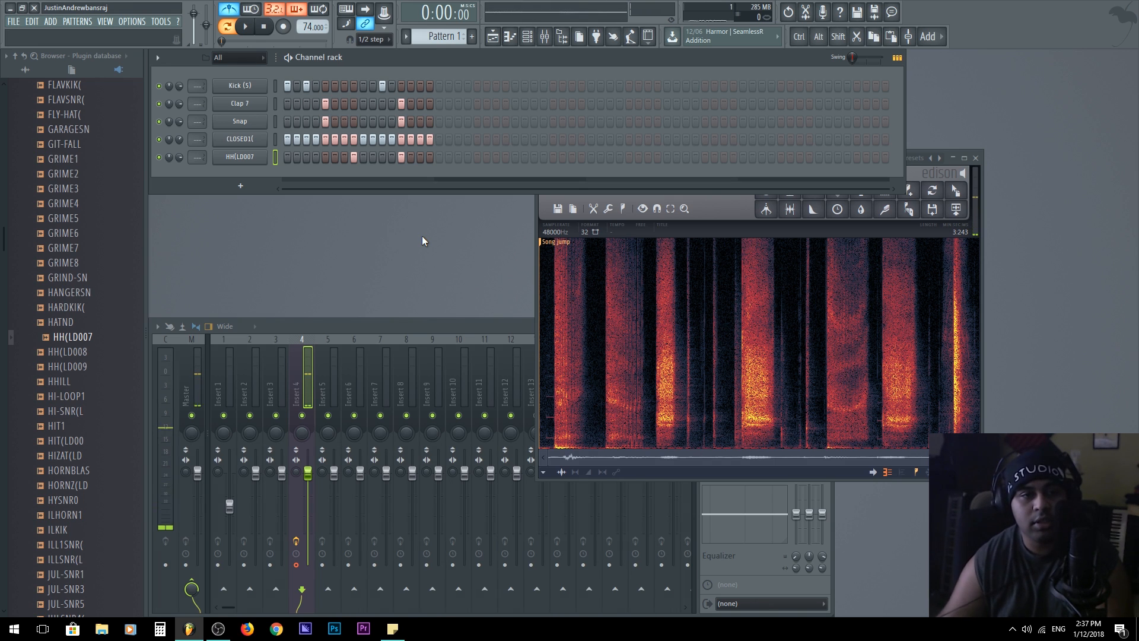
pyautogui.click(247, 26)
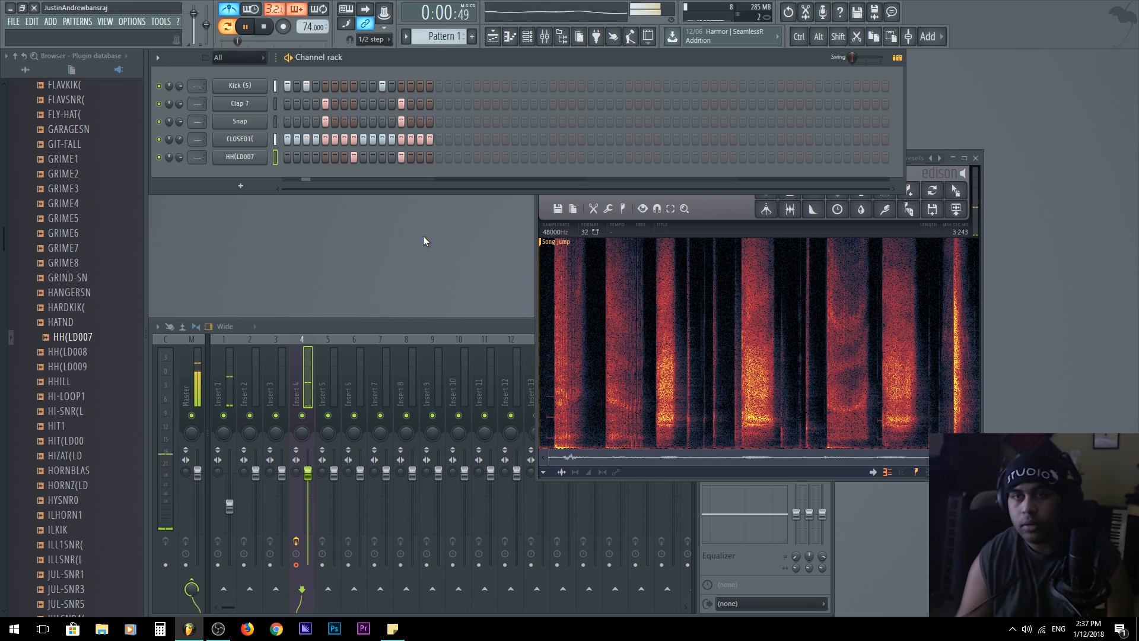
pyautogui.click(247, 27)
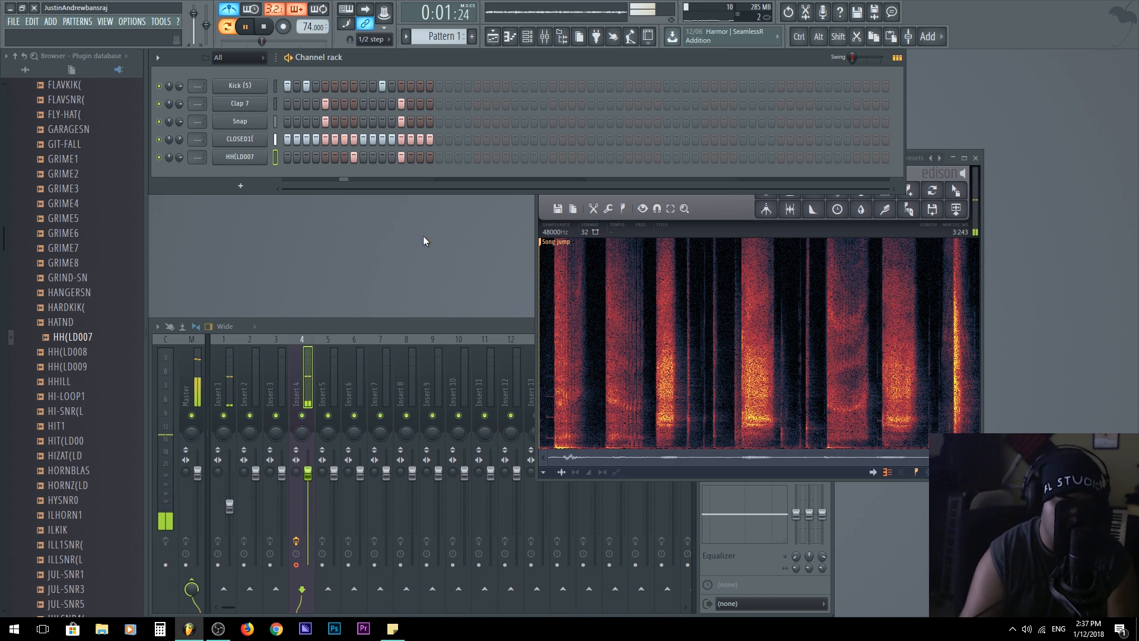
pyautogui.click(264, 27)
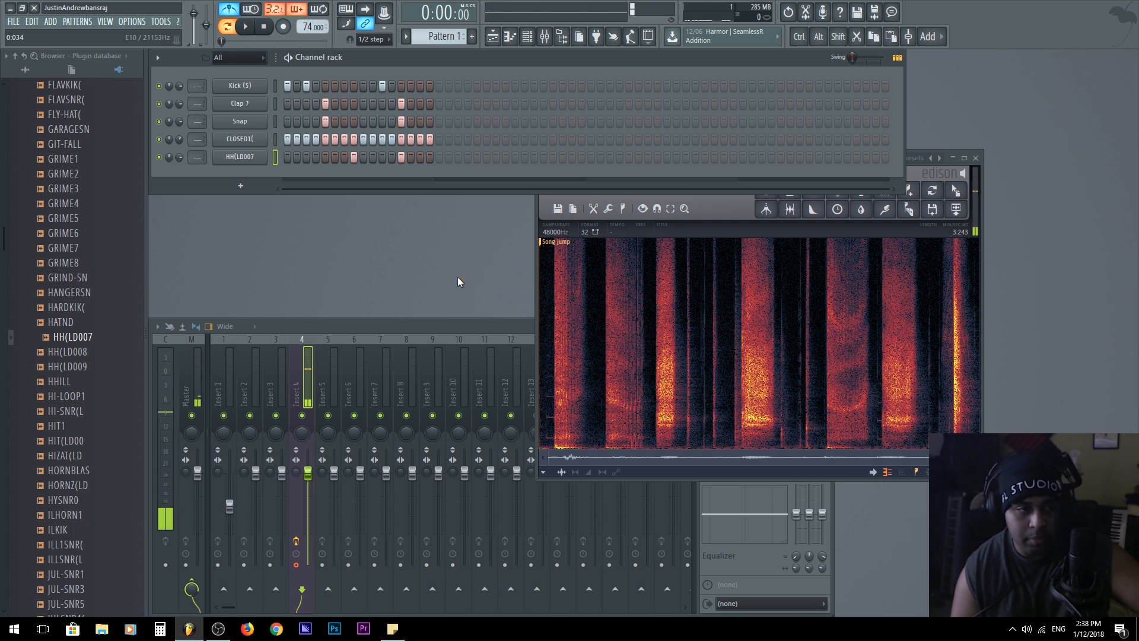
pyautogui.scroll(-3)
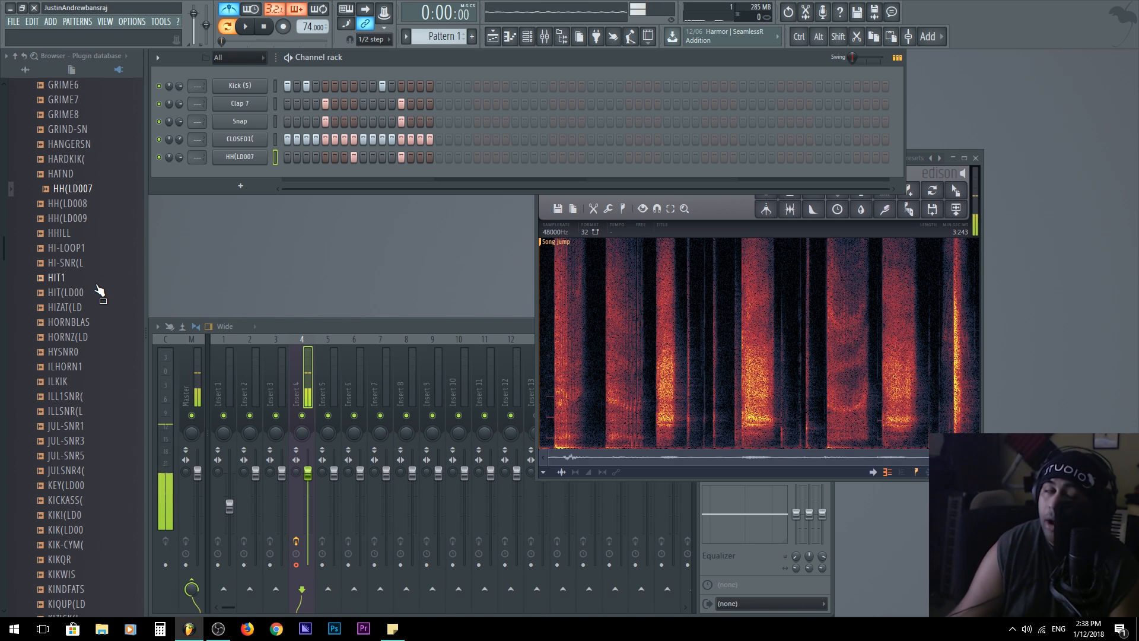
# Load the ILL1SNR snare as a channel with hits near the bar's end and audition it
pyautogui.click(73, 336)
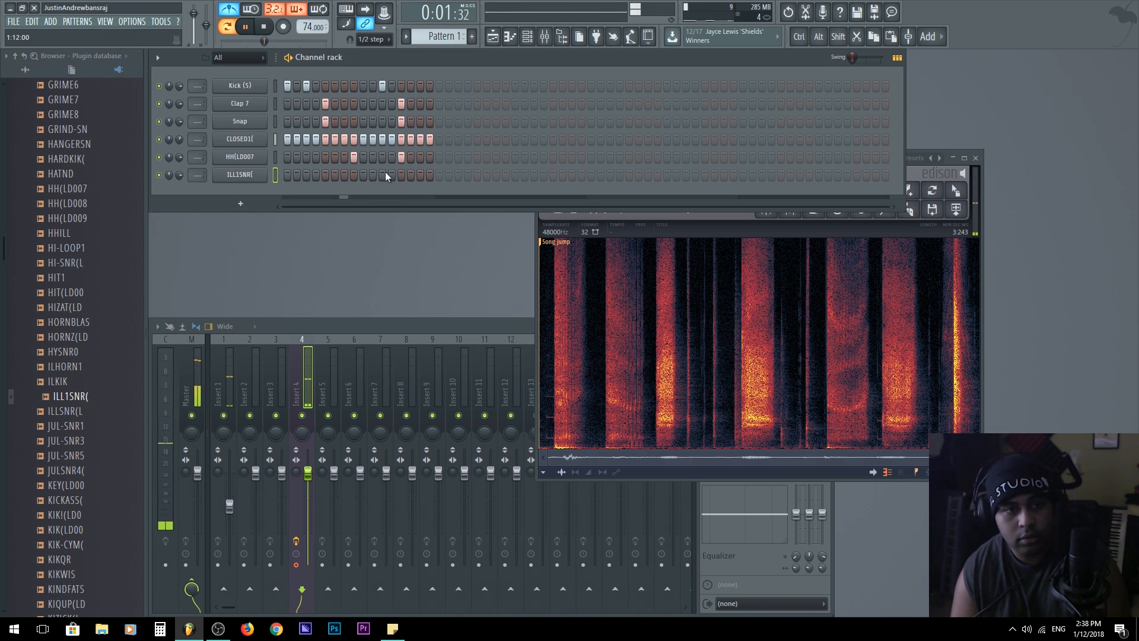
pyautogui.click(244, 27)
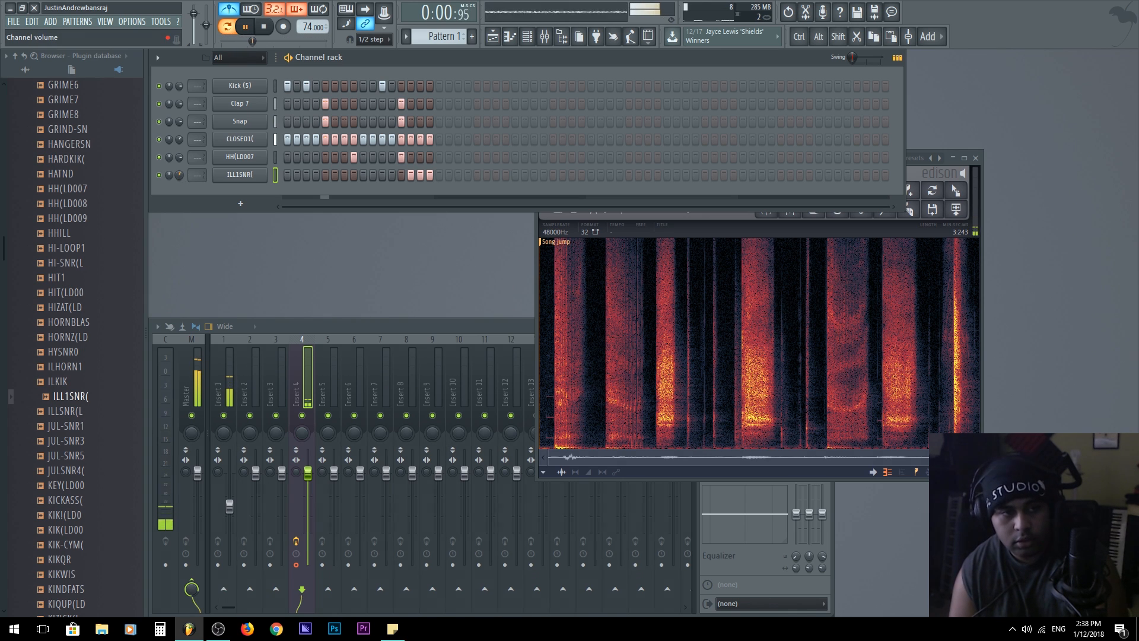
pyautogui.click(238, 174)
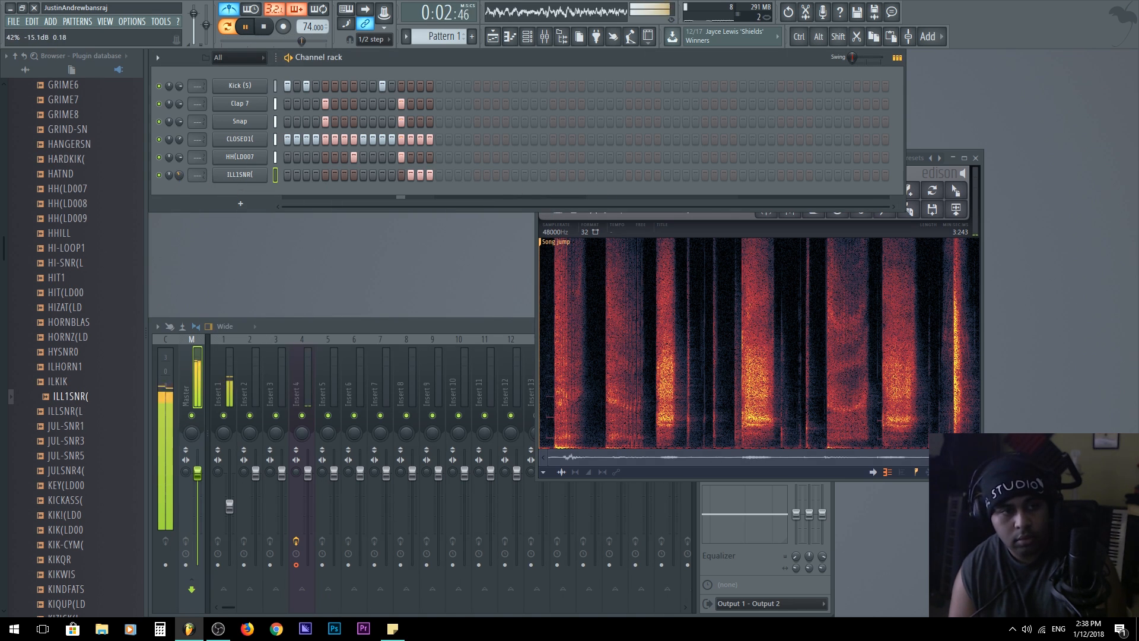
pyautogui.click(246, 27)
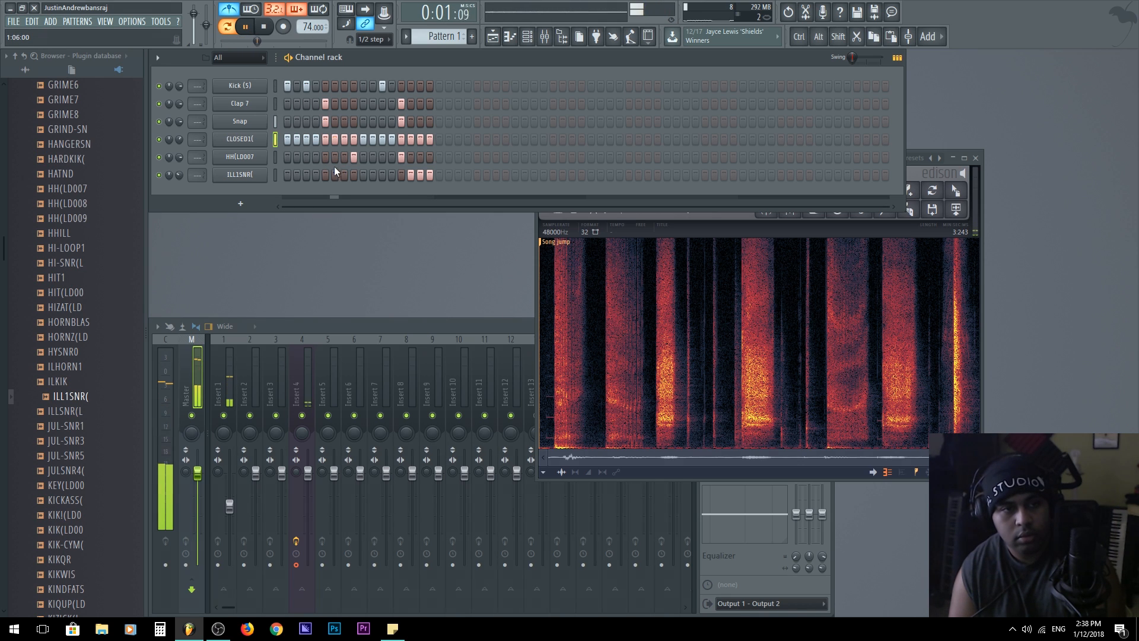
# Add an early HH(LD007) hit and play the pattern with the new hits
pyautogui.click(239, 157)
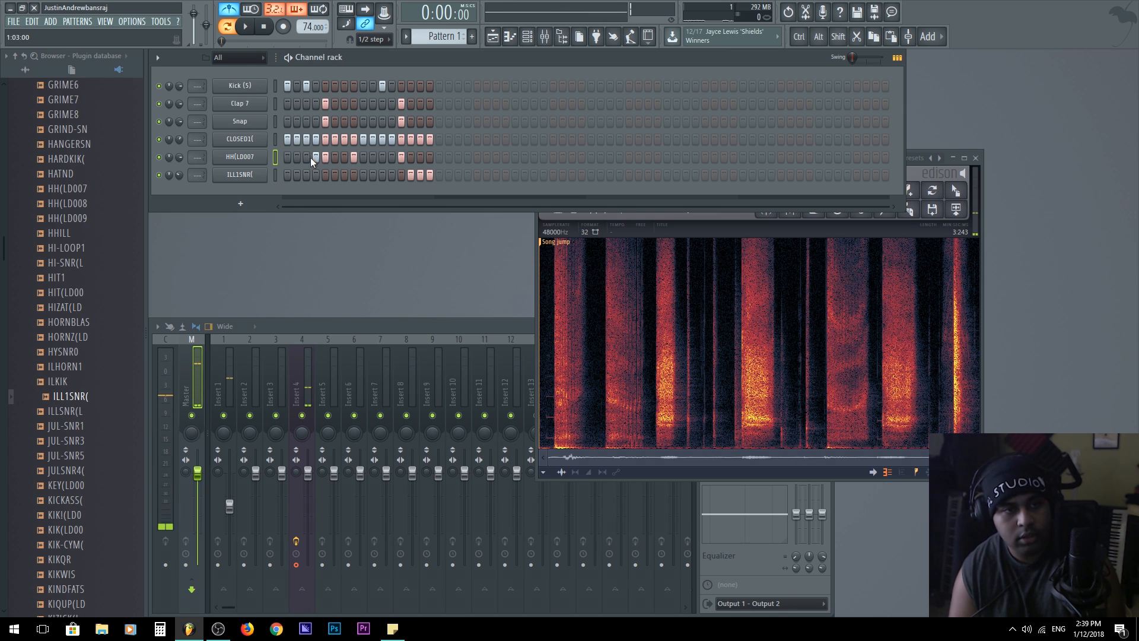
pyautogui.click(245, 26)
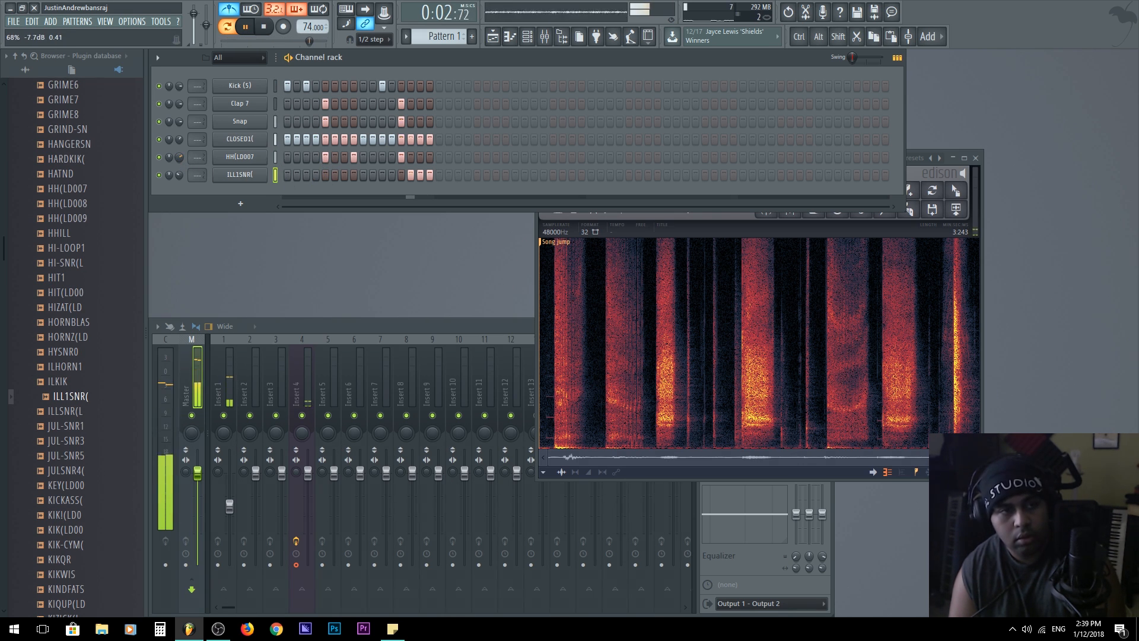
pyautogui.click(263, 27)
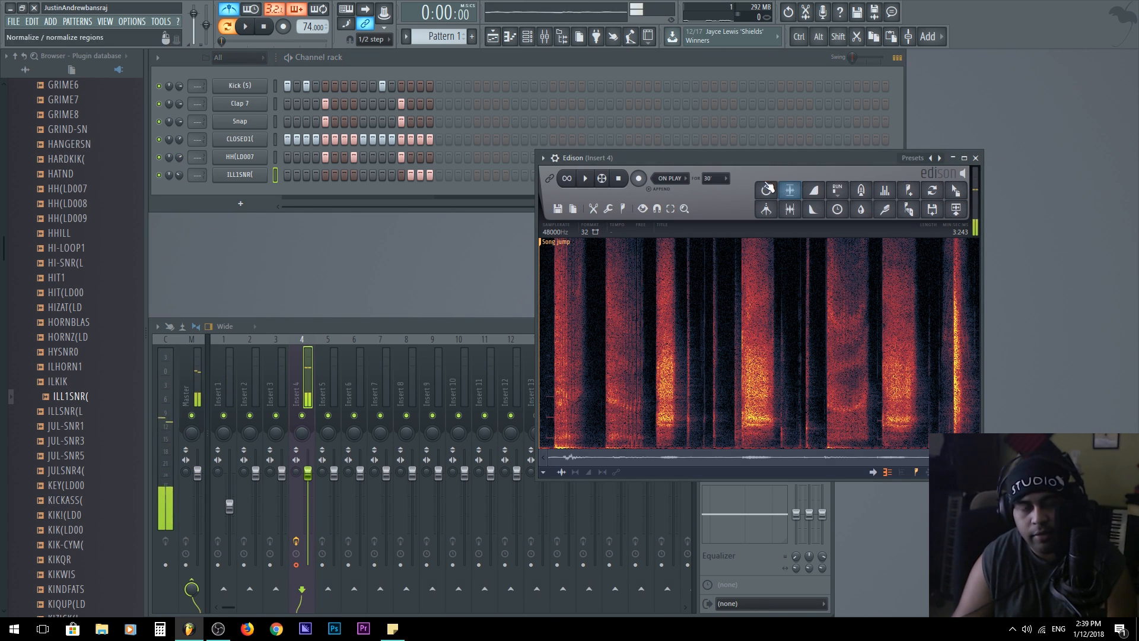
# Show mixer insert 4's effect chain with Edison in its first slot, dismissing the pattern options
pyautogui.click(585, 178)
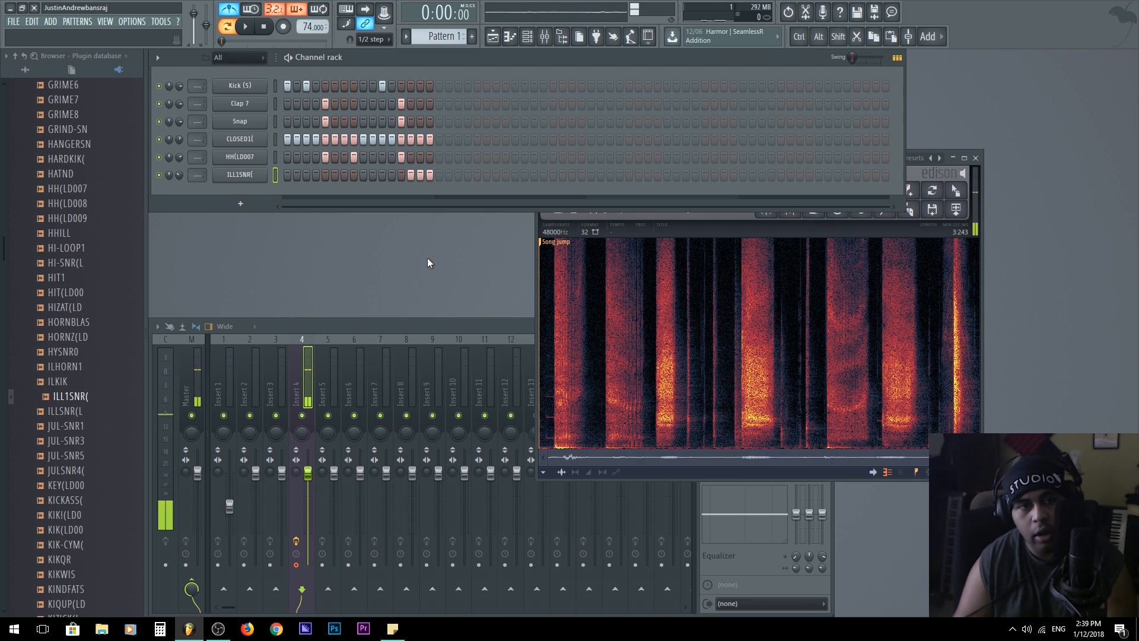
pyautogui.click(247, 27)
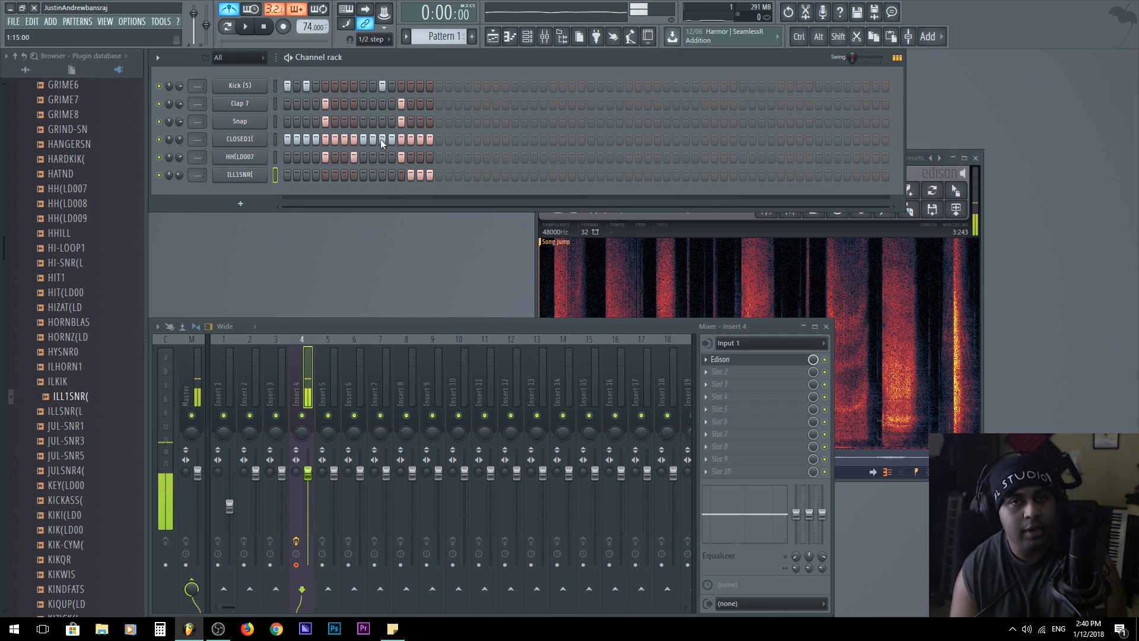
pyautogui.click(405, 37)
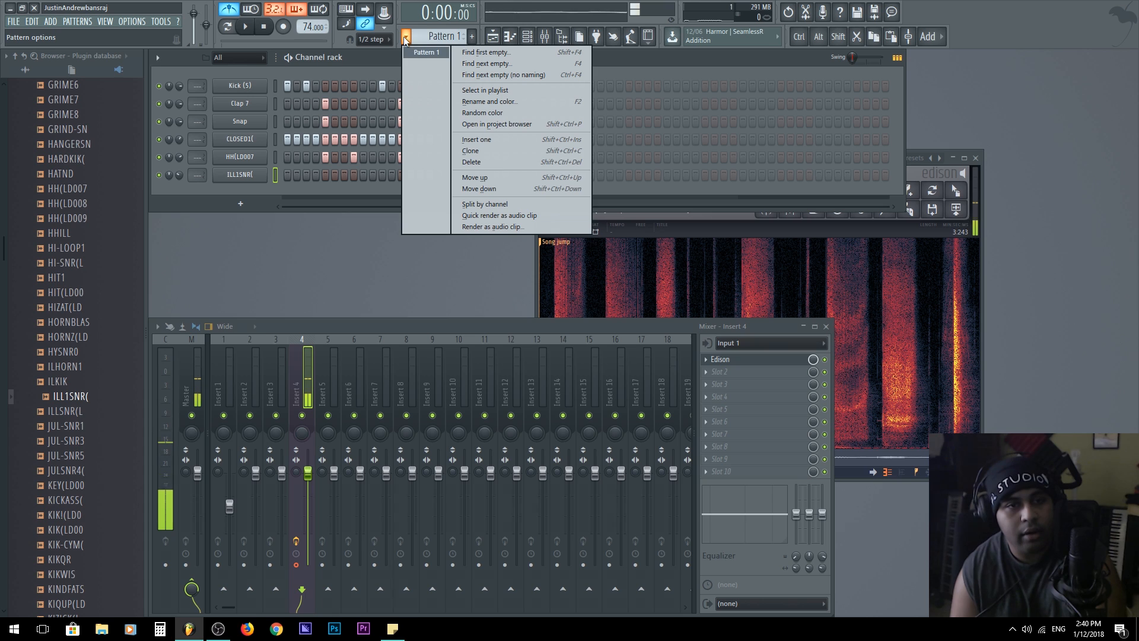
pyautogui.click(291, 254)
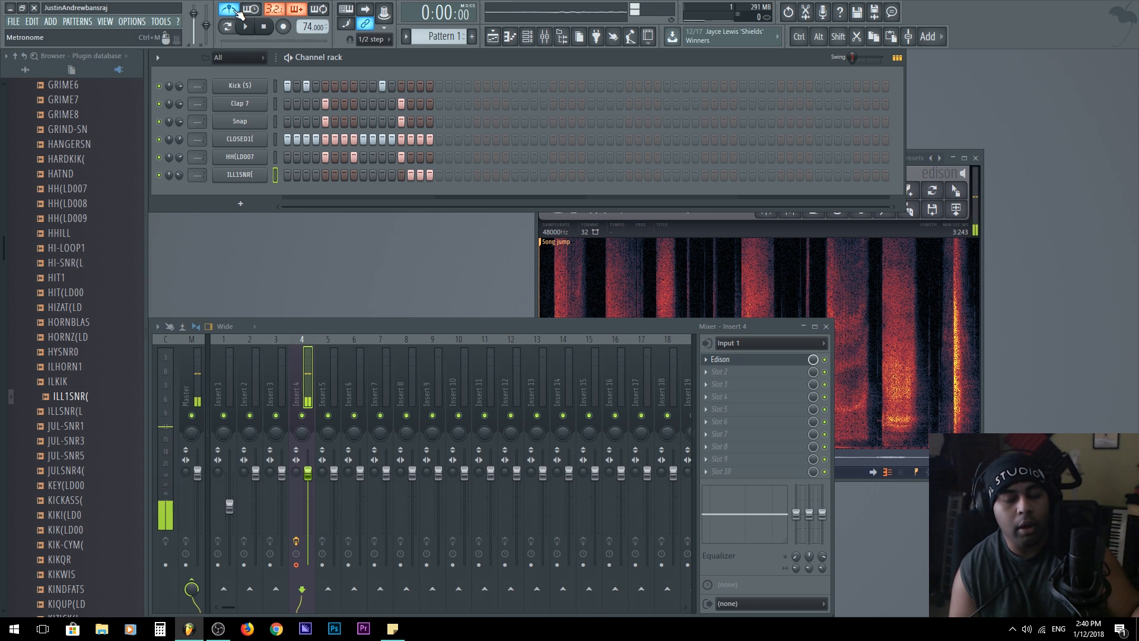
pyautogui.click(238, 85)
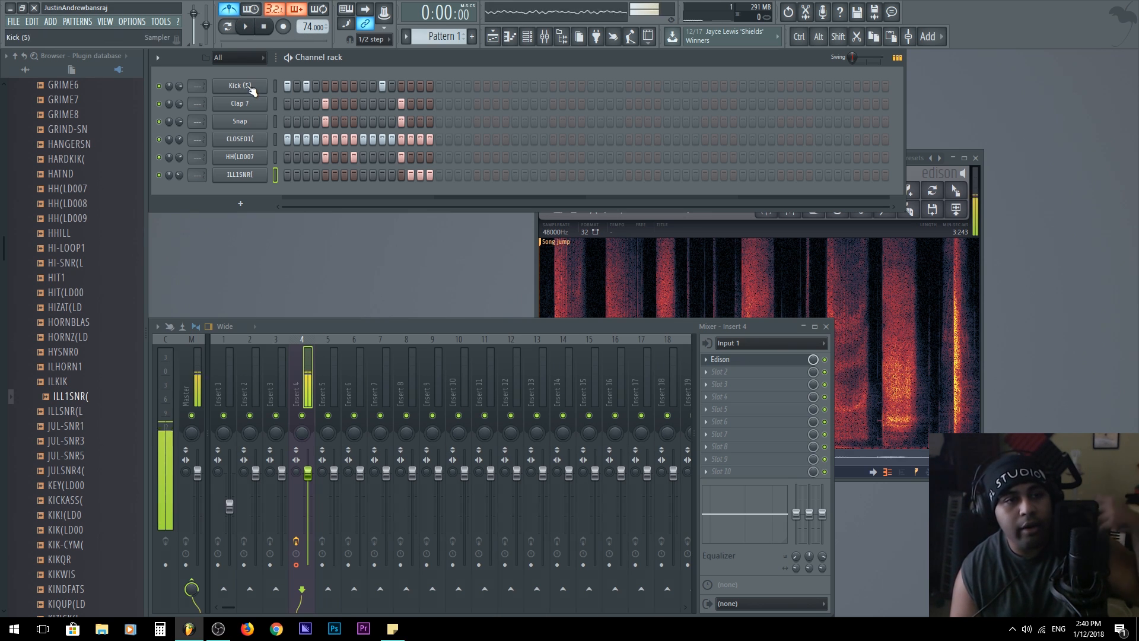